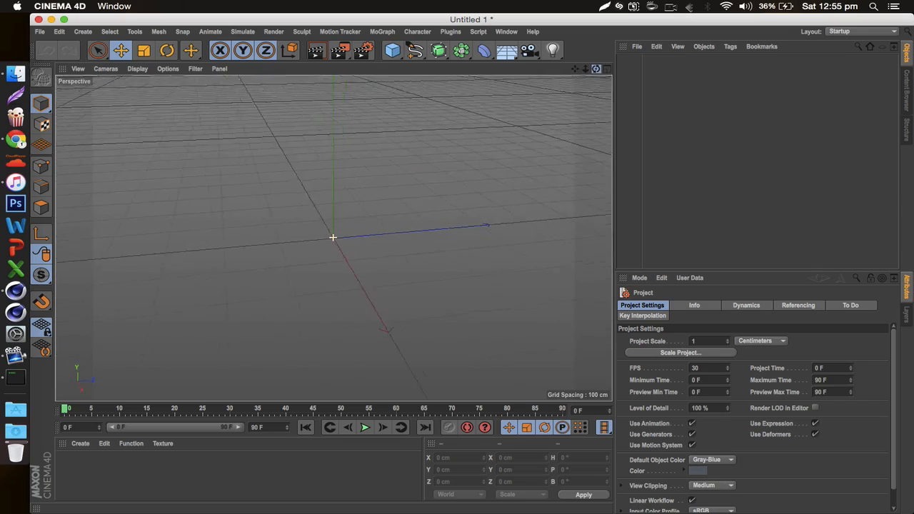
# Step: Open the Render menu from the top menu bar
pyautogui.click(267, 50)
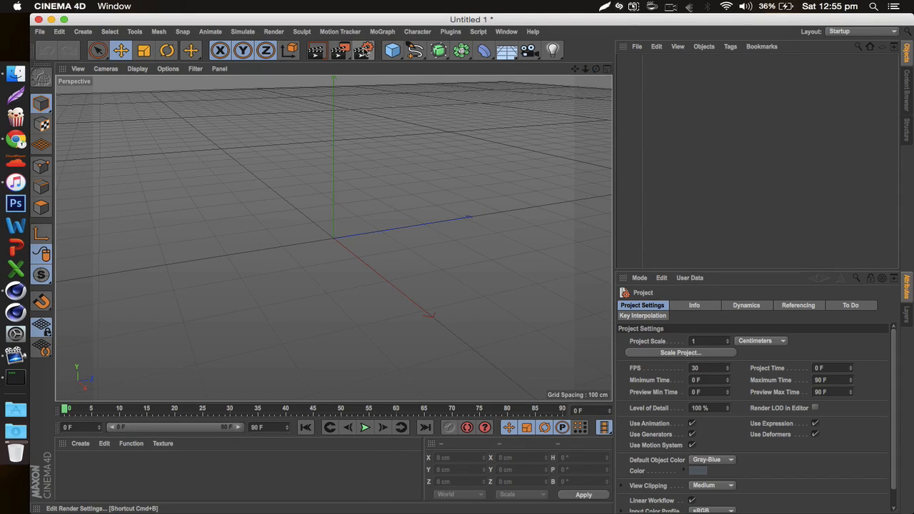
pyautogui.click(274, 31)
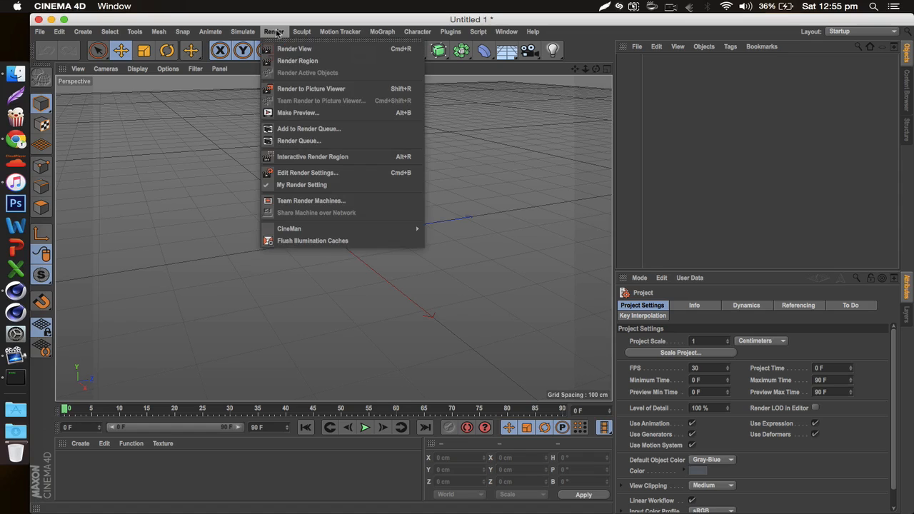
# Step: In Render Settings, apply the Screen 1280x1024 output preset and set Resolution to 100 DPI
pyautogui.click(307, 172)
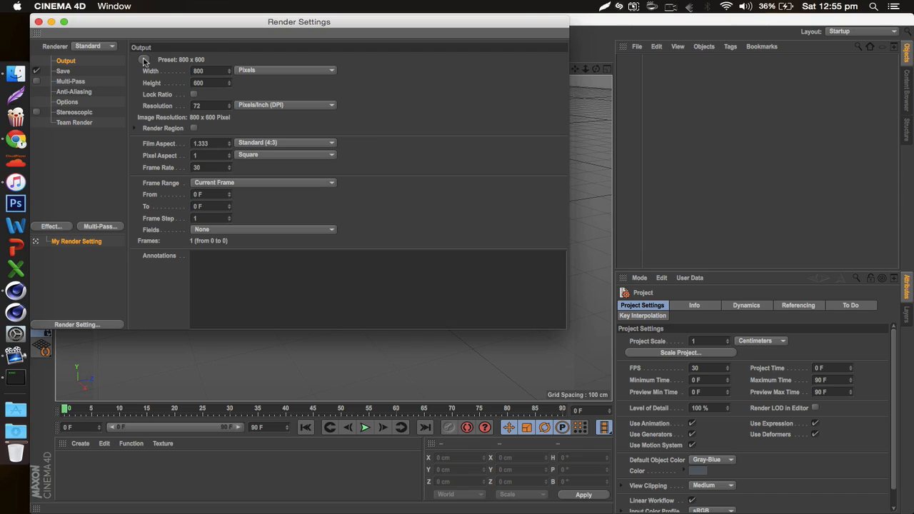
pyautogui.click(144, 59)
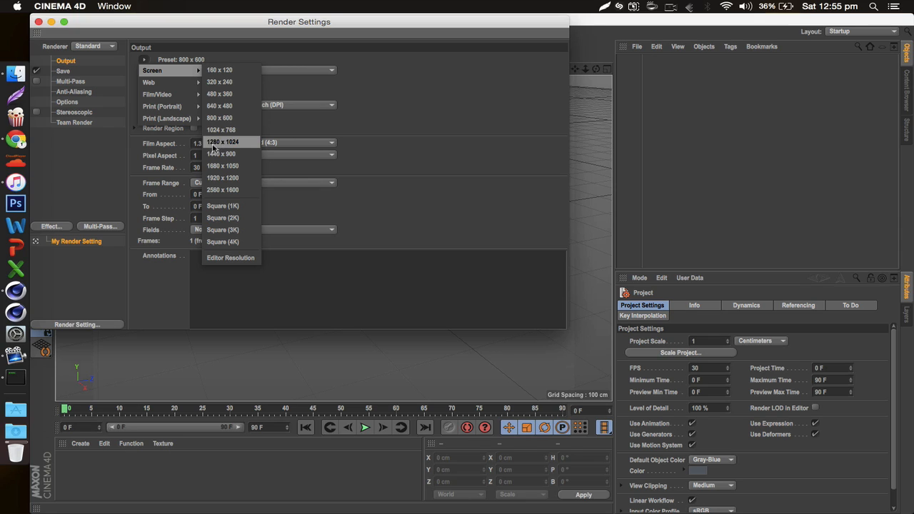
pyautogui.click(222, 142)
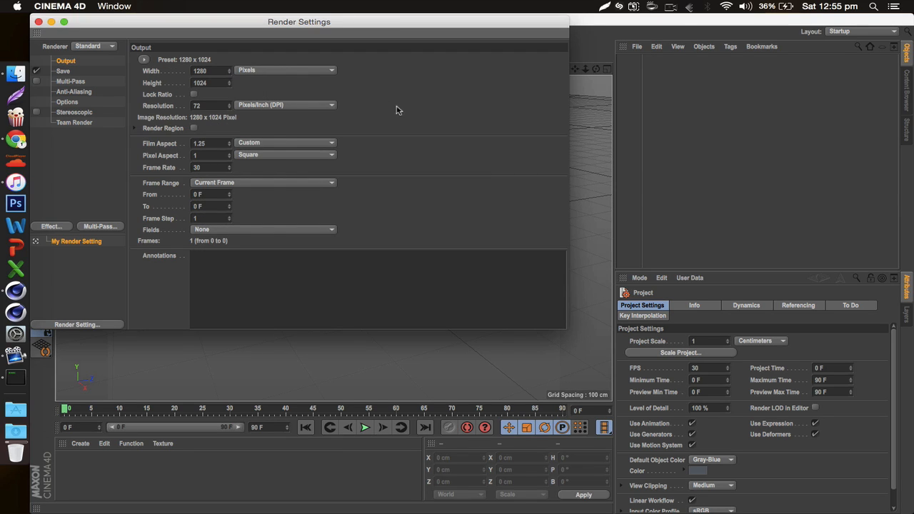
pyautogui.moveTo(261, 149)
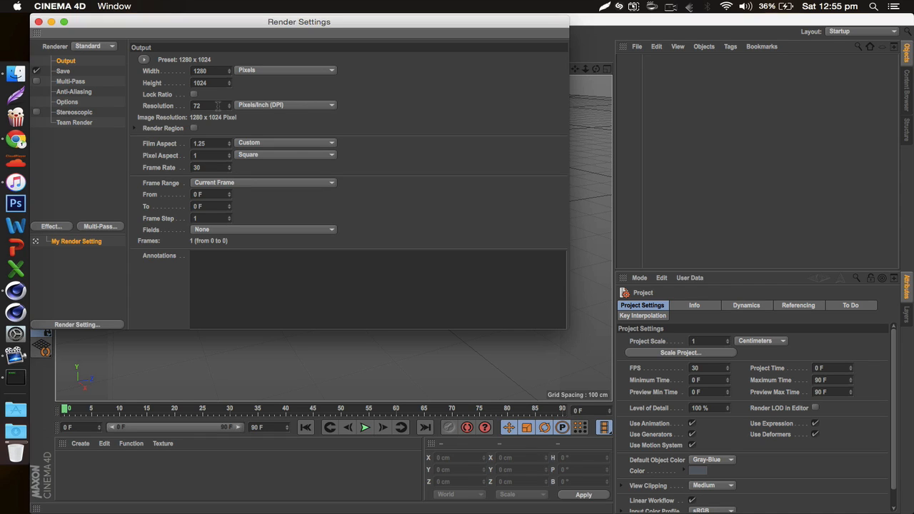
pyautogui.moveTo(158, 107)
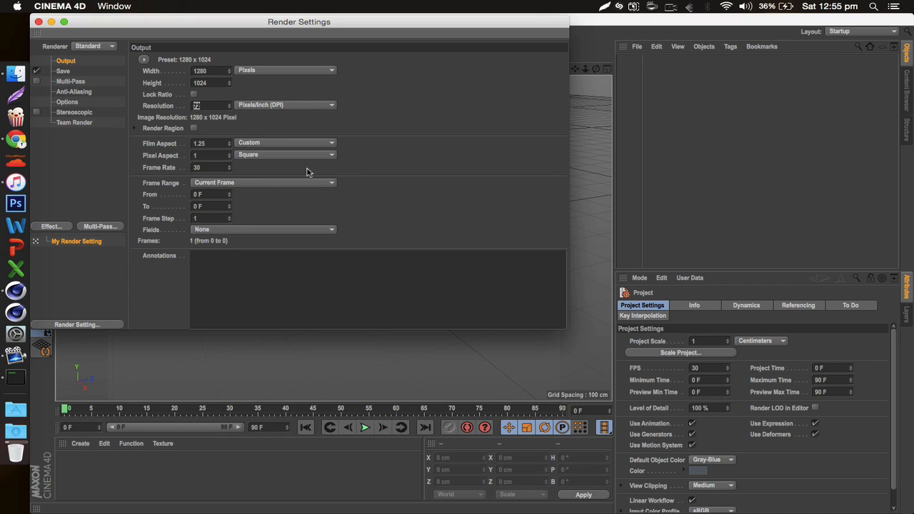
pyautogui.write('100')
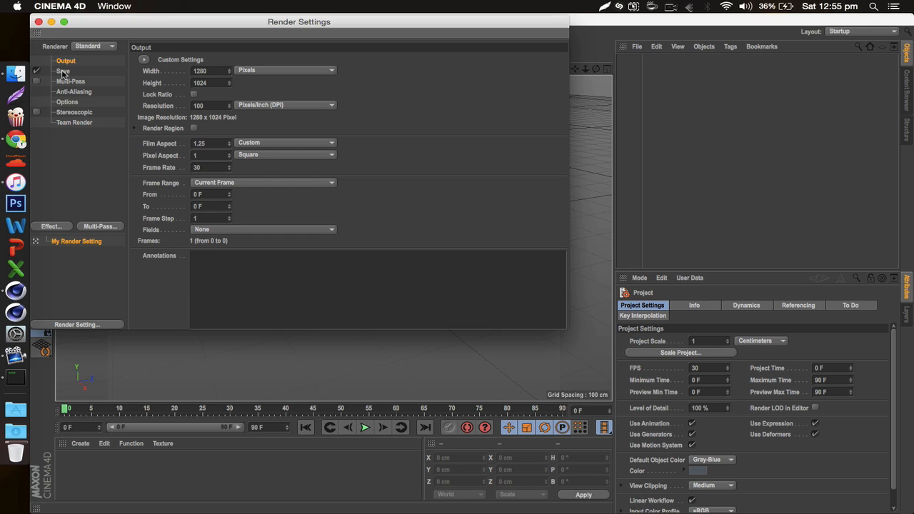
# Step: On the Save page, set the image format to PNG and enable Alpha Channel
pyautogui.click(63, 71)
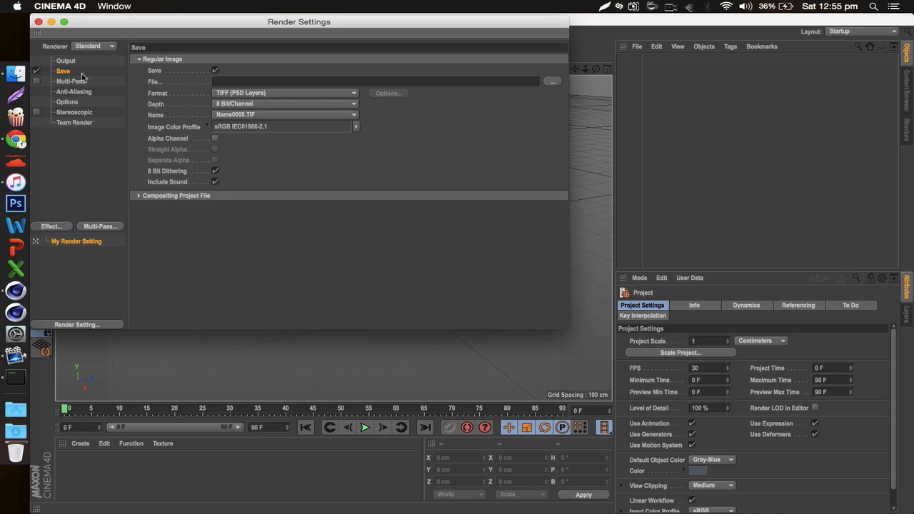
pyautogui.moveTo(238, 98)
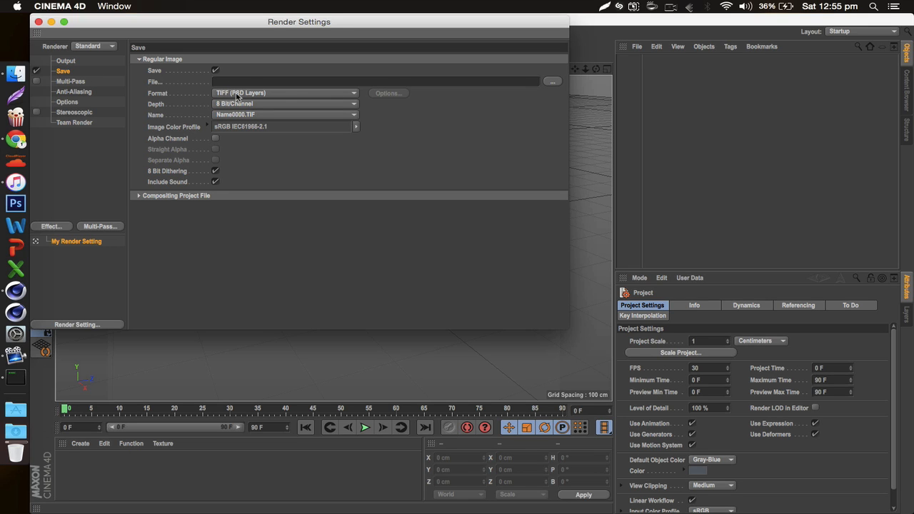
pyautogui.click(283, 93)
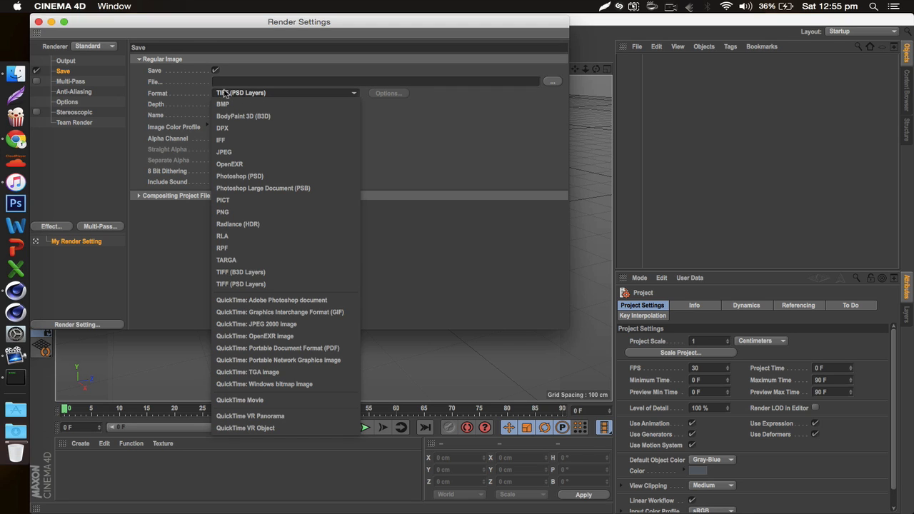
pyautogui.moveTo(223, 212)
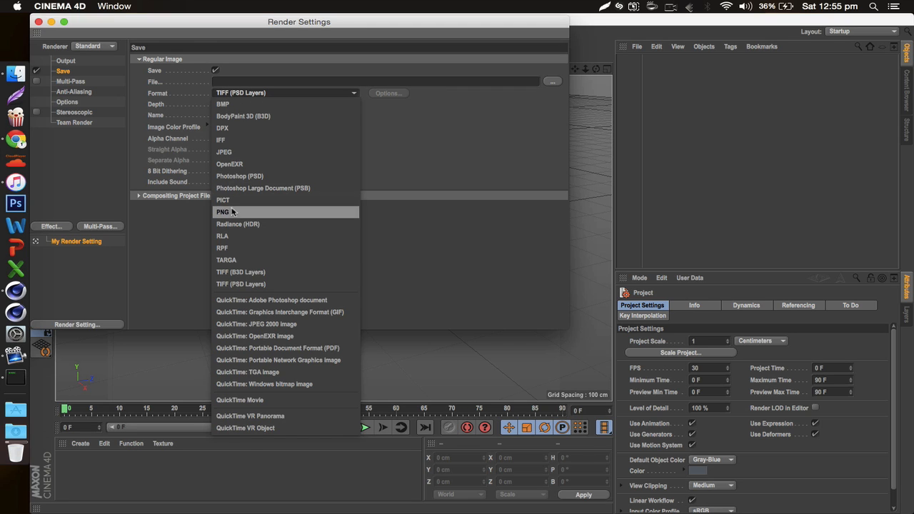
pyautogui.click(224, 213)
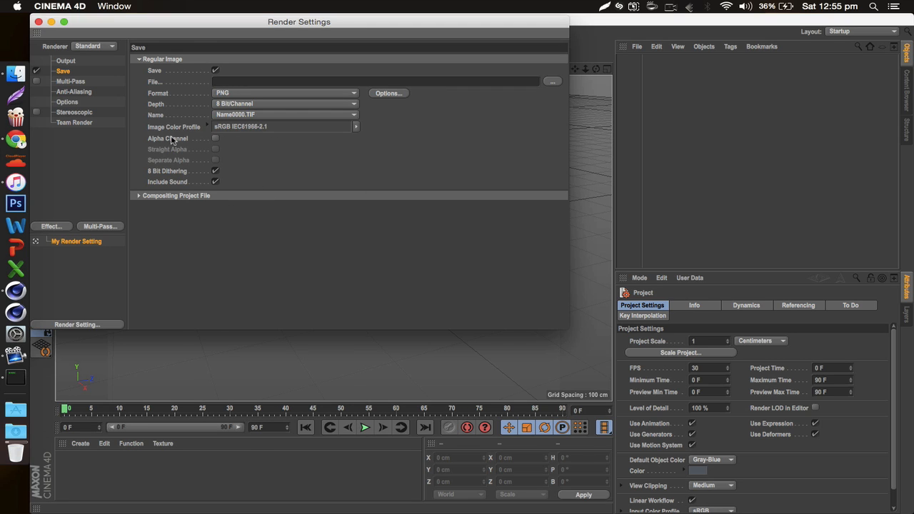
pyautogui.click(215, 138)
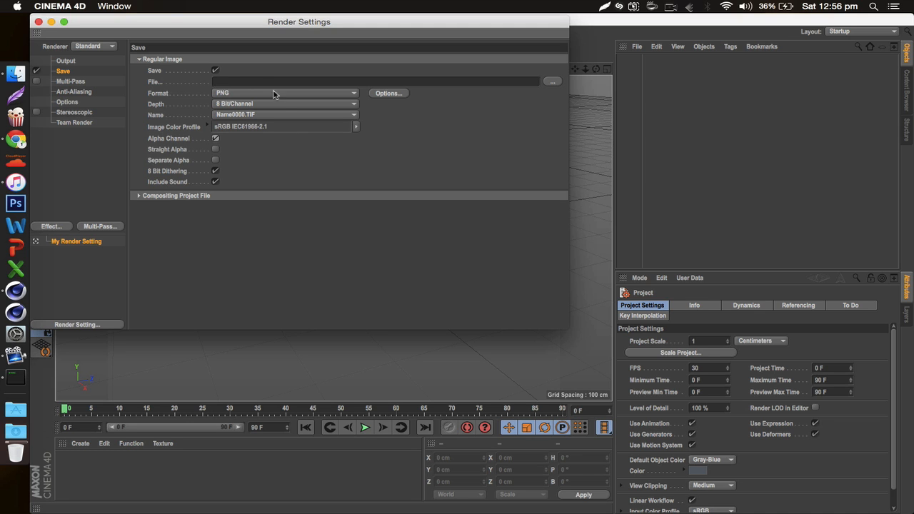
pyautogui.moveTo(307, 28)
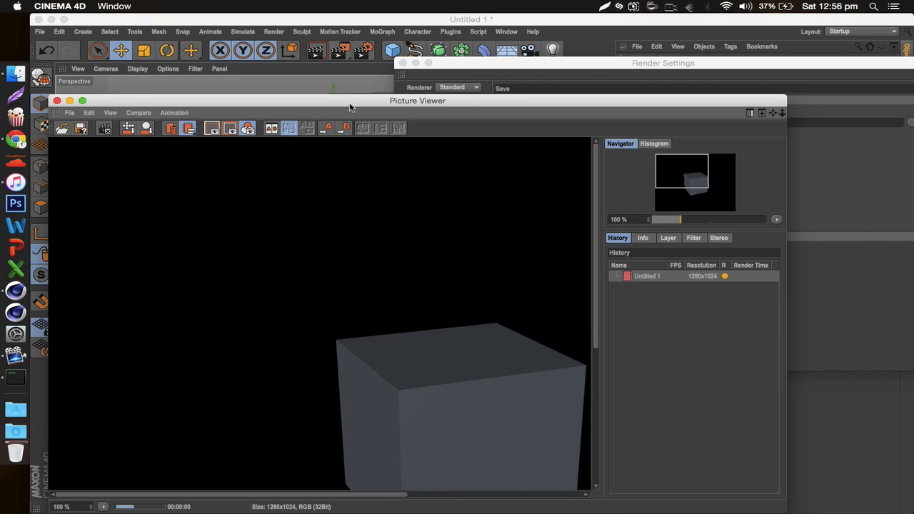
# Step: Close the Picture Viewer and toggle the Alpha Channel option in Render Settings
pyautogui.click(818, 137)
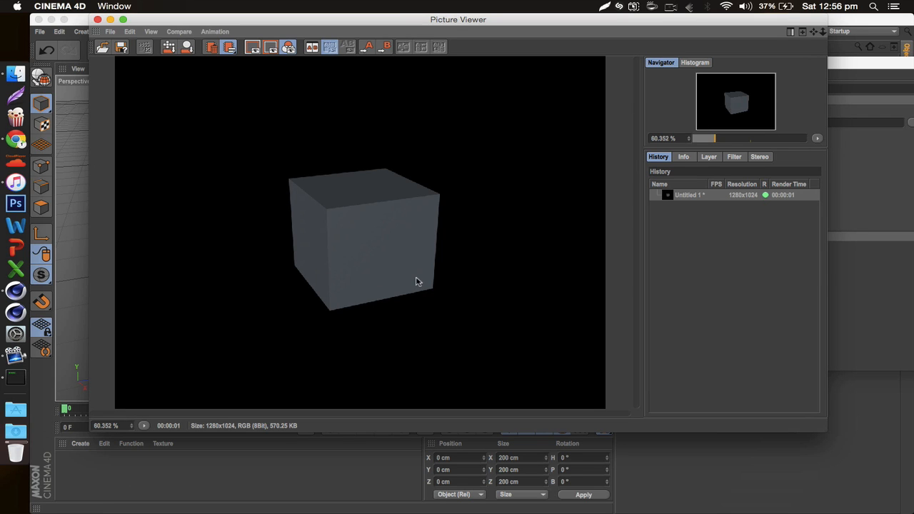
pyautogui.moveTo(197, 72)
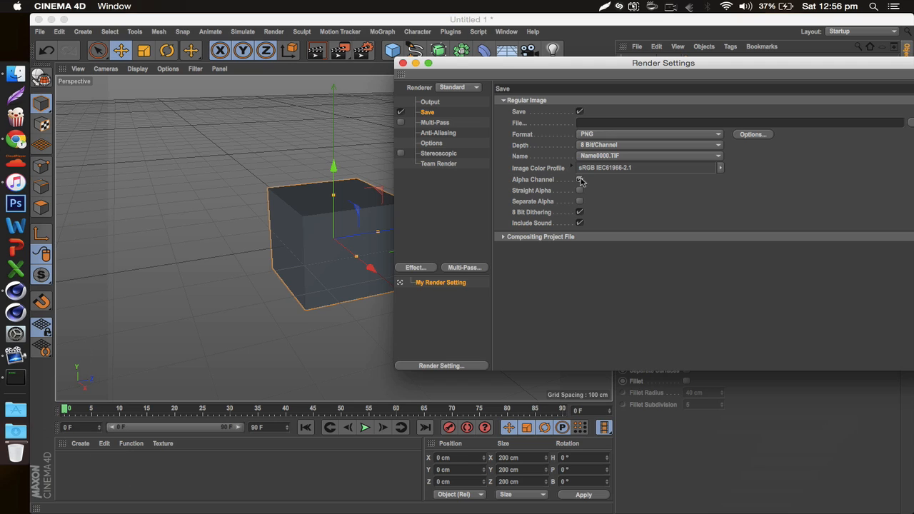
pyautogui.click(580, 179)
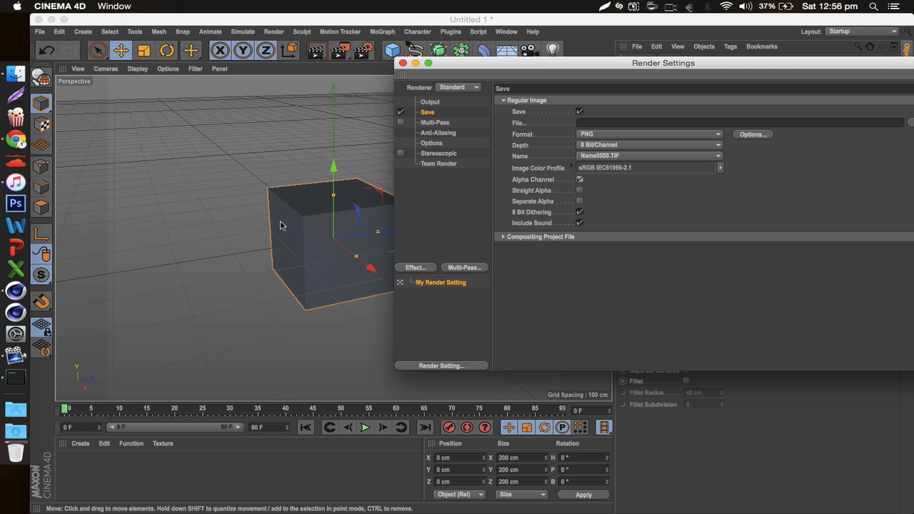
pyautogui.moveTo(262, 229)
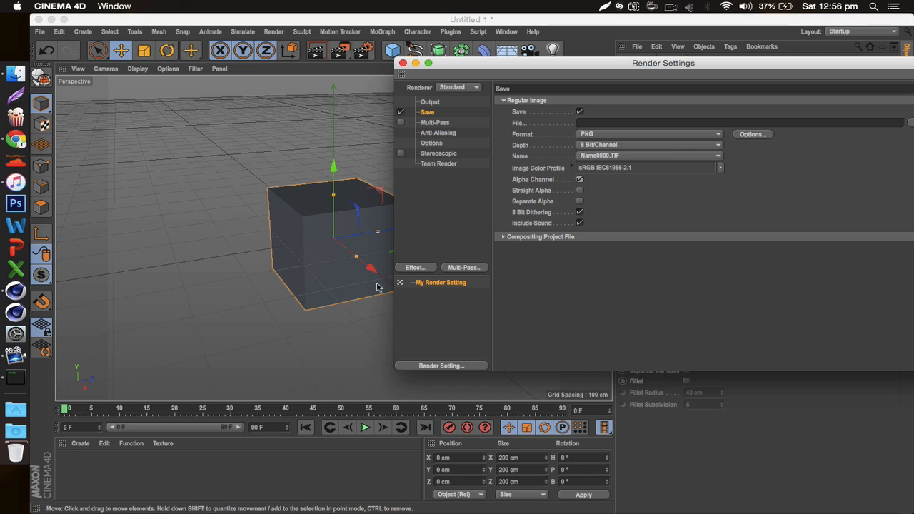
pyautogui.click(580, 179)
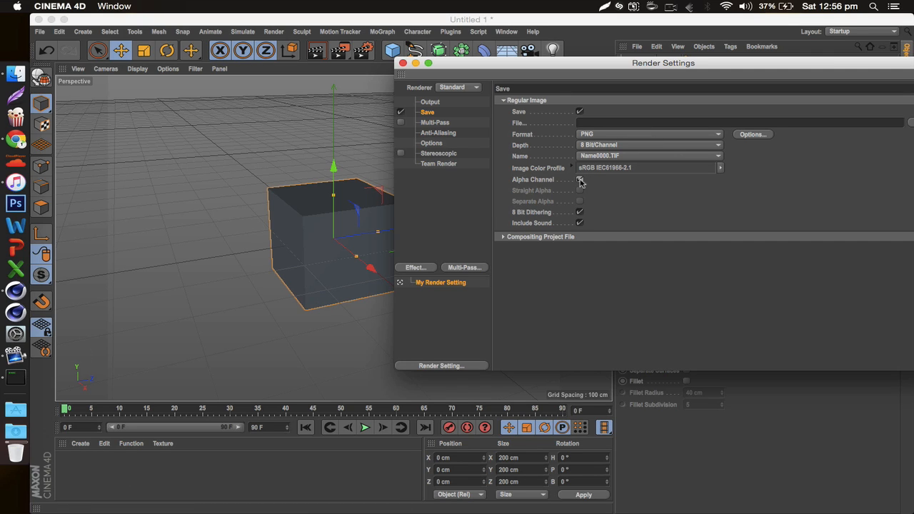
pyautogui.click(580, 180)
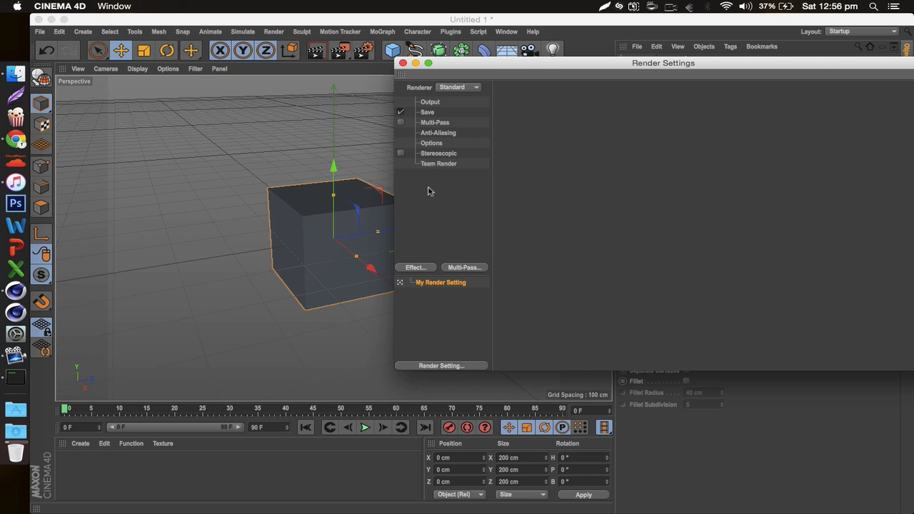
pyautogui.moveTo(320, 177)
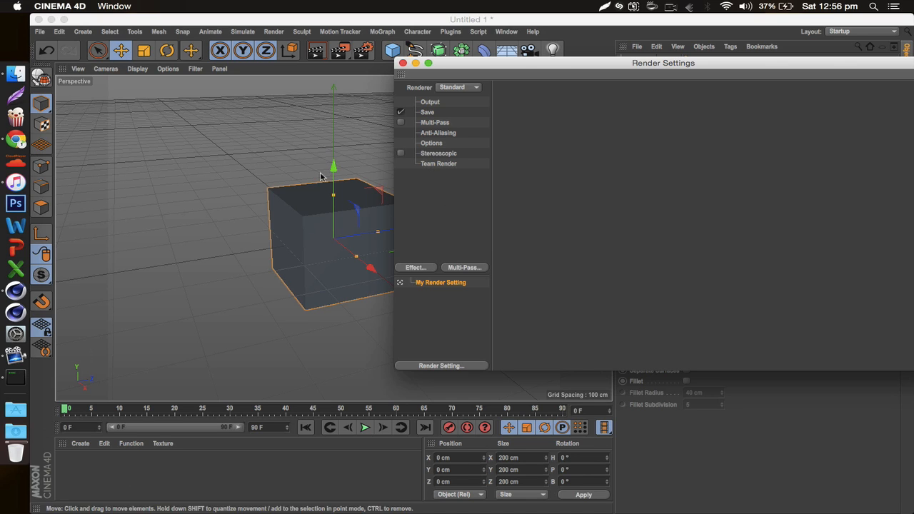
pyautogui.moveTo(452, 211)
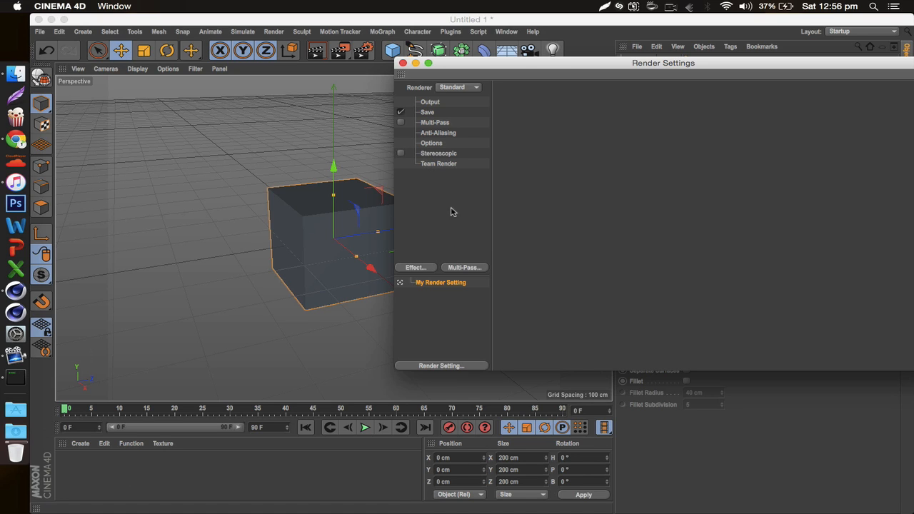
# Step: Add the Ambient Occlusion render effect and move the Render Settings window toward centre
pyautogui.click(415, 267)
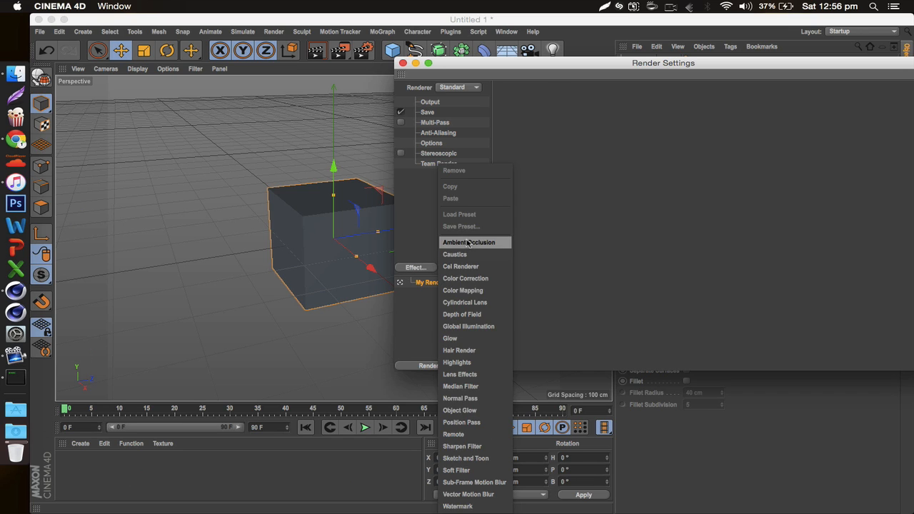
pyautogui.click(469, 242)
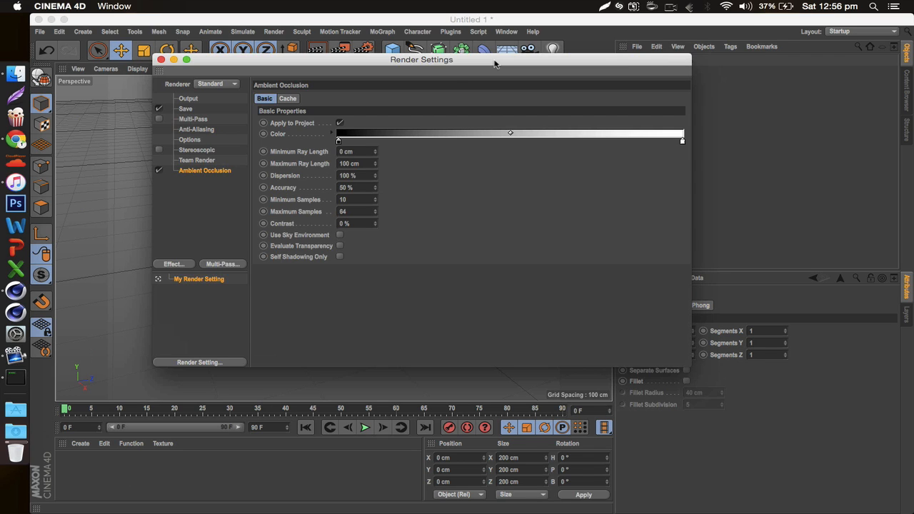
pyautogui.moveTo(423, 59); pyautogui.dragTo(496, 83)
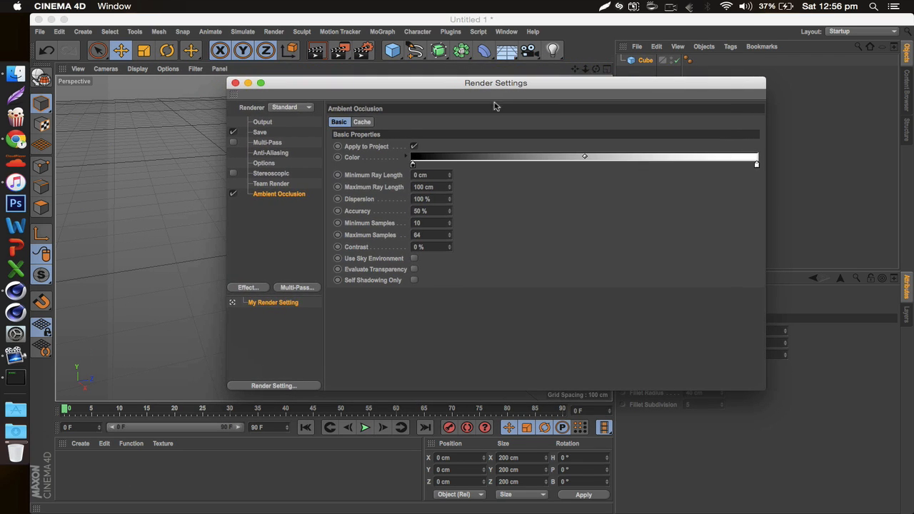
pyautogui.moveTo(270, 225)
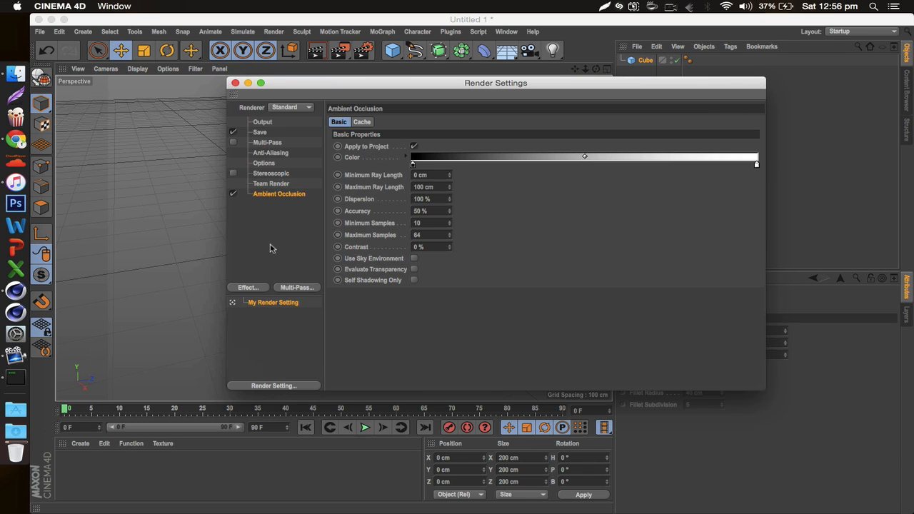
pyautogui.moveTo(267, 226)
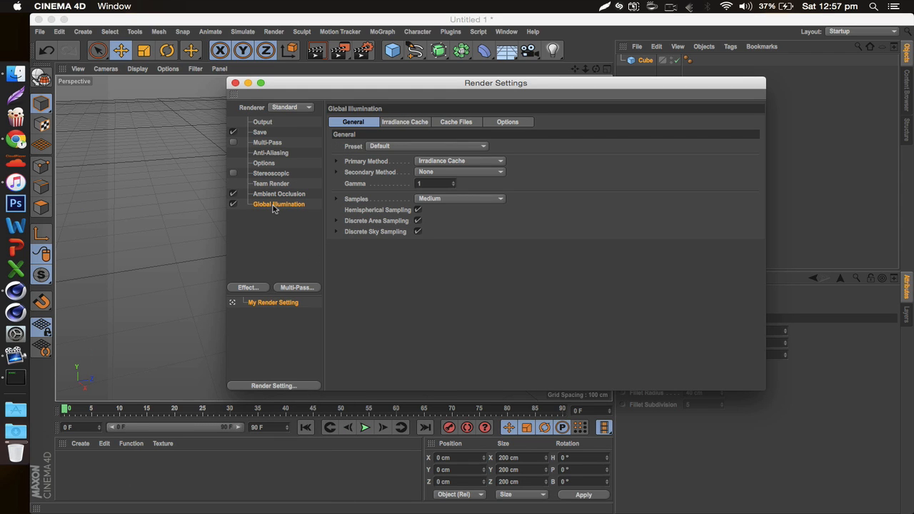
# Step: Set the Global Illumination irradiance cache Record Density to Low
pyautogui.moveTo(496, 82); pyautogui.dragTo(479, 137)
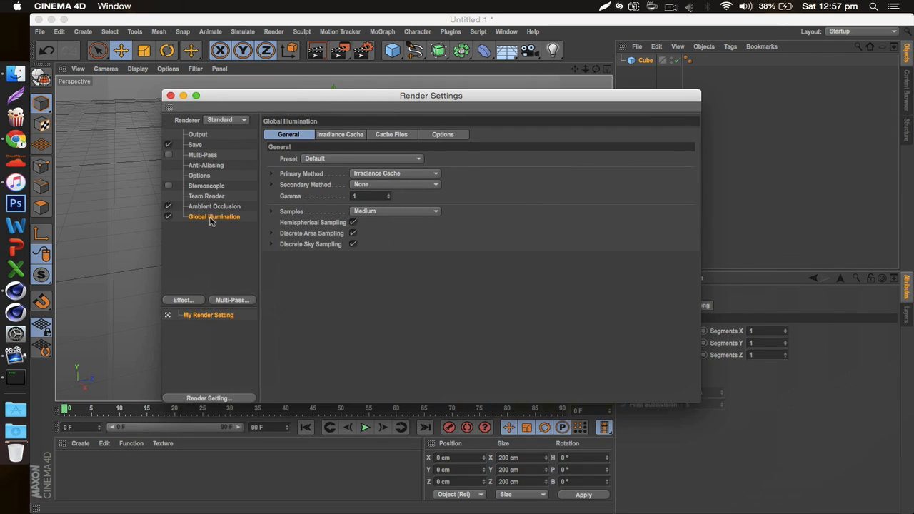
pyautogui.moveTo(210, 207)
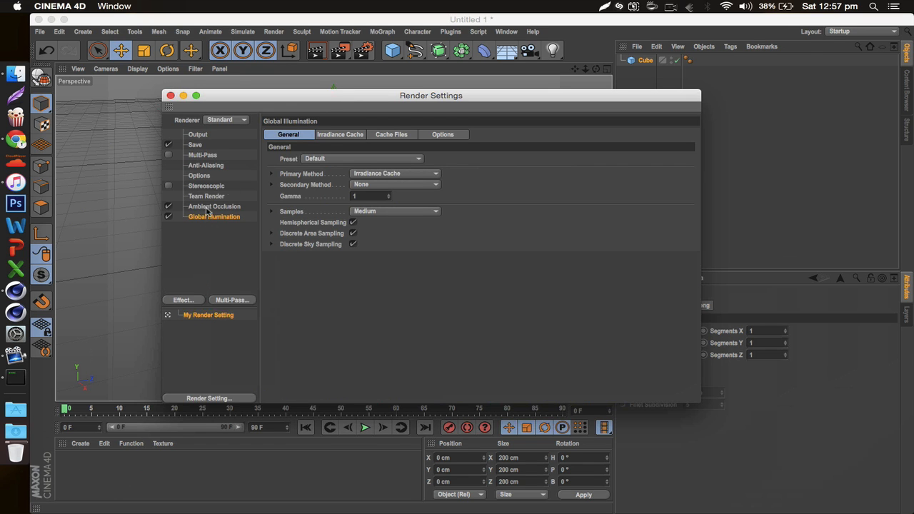
pyautogui.moveTo(431, 95); pyautogui.dragTo(374, 237)
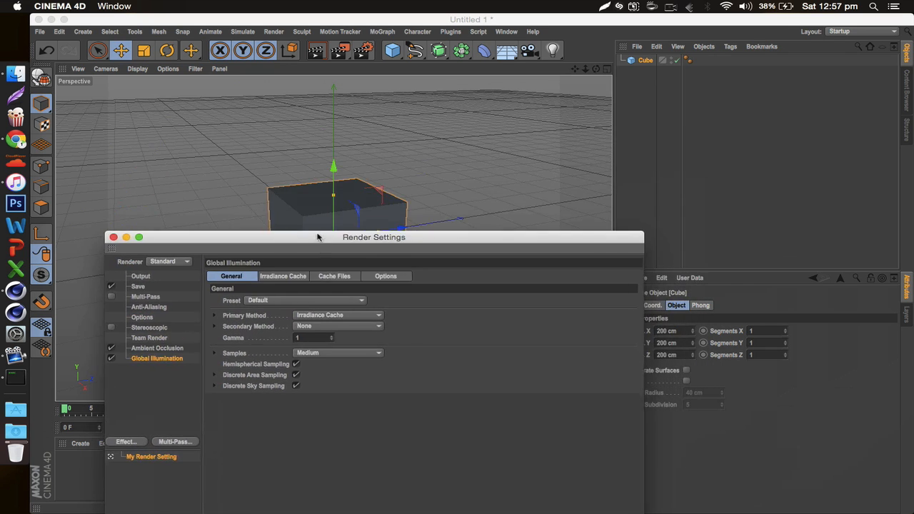
pyautogui.moveTo(373, 237); pyautogui.dragTo(480, 125)
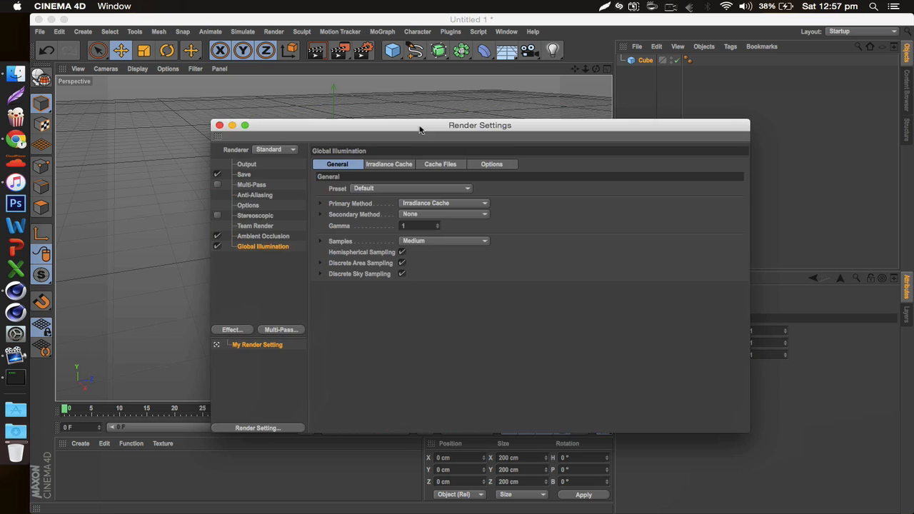
pyautogui.moveTo(480, 125); pyautogui.dragTo(459, 114)
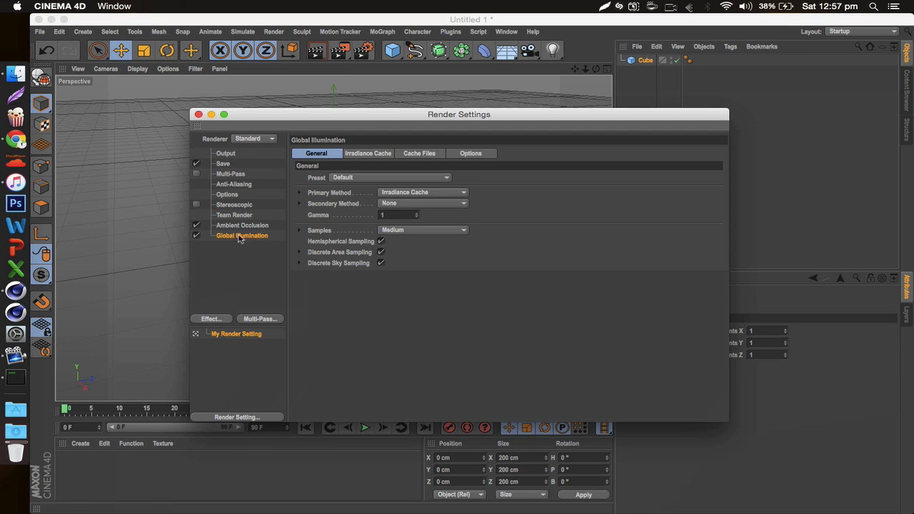
pyautogui.moveTo(372, 153)
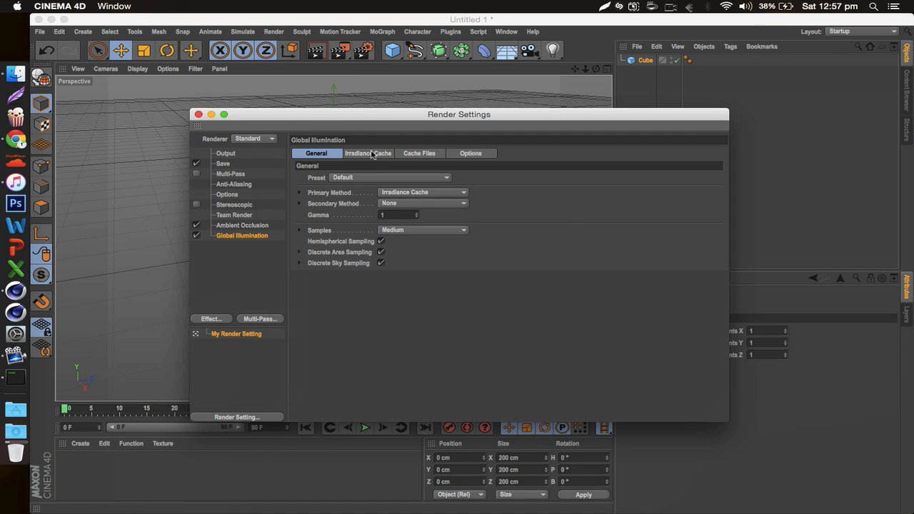
pyautogui.click(368, 153)
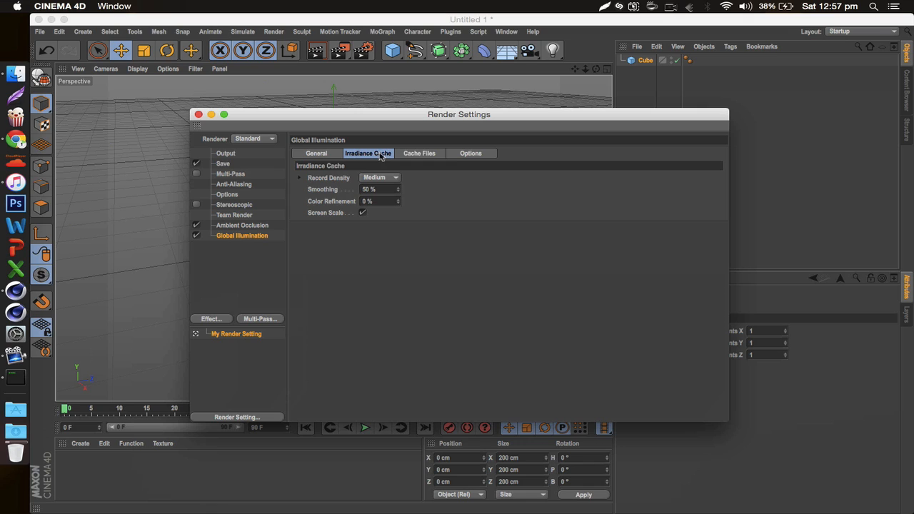
pyautogui.moveTo(320, 180)
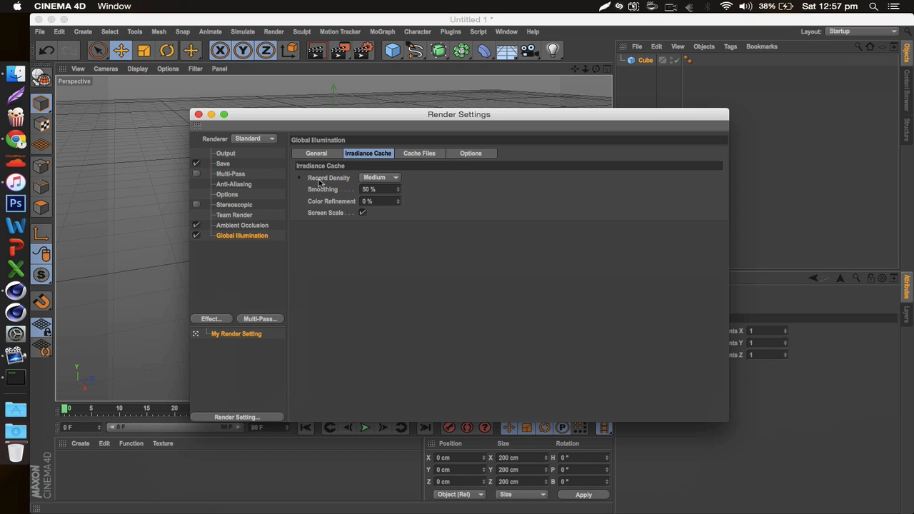
pyautogui.click(380, 177)
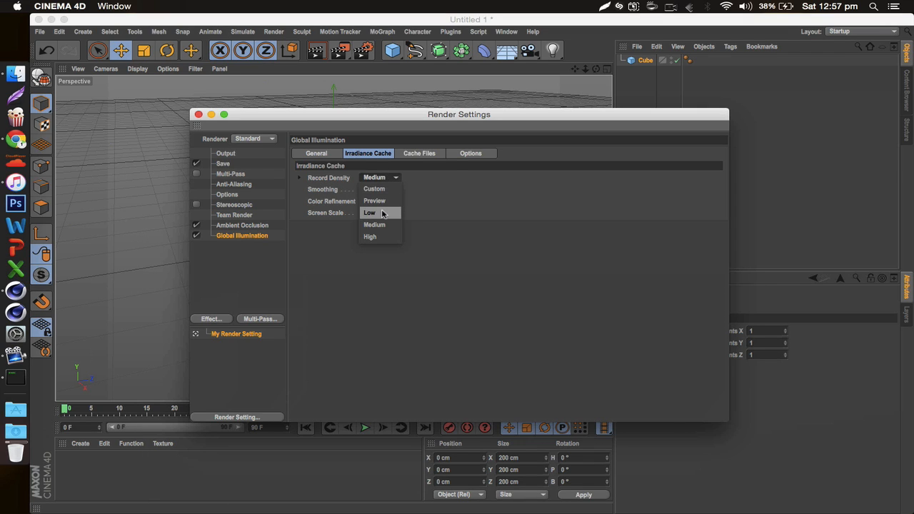
pyautogui.click(369, 212)
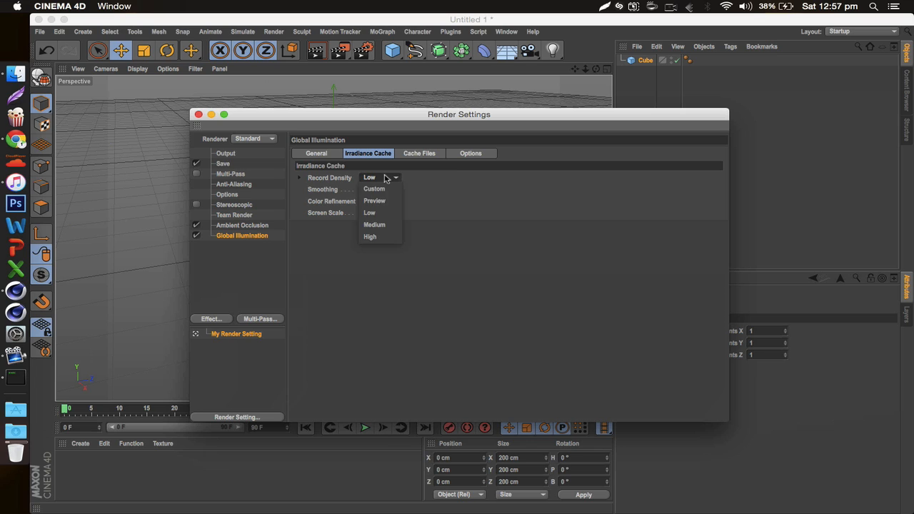
pyautogui.click(370, 212)
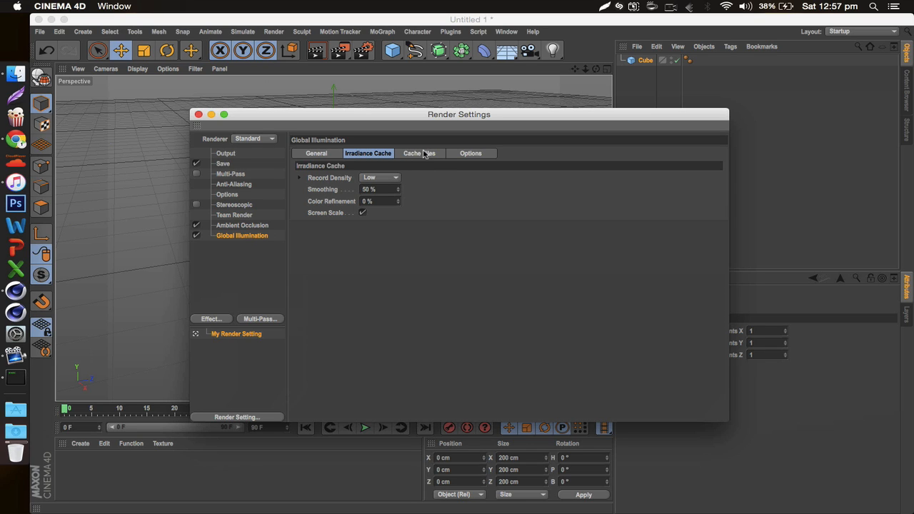
# Step: Review the Ambient Occlusion settings and close Render Settings
pyautogui.click(316, 153)
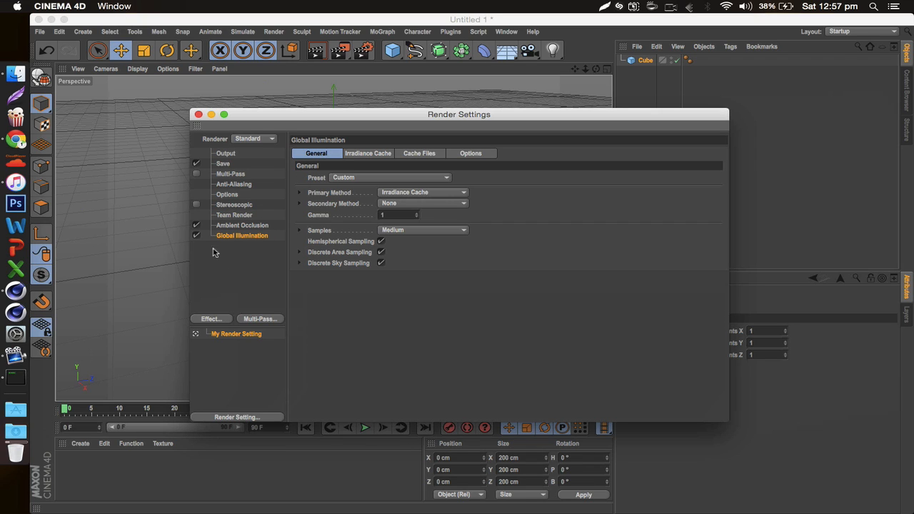
pyautogui.click(242, 225)
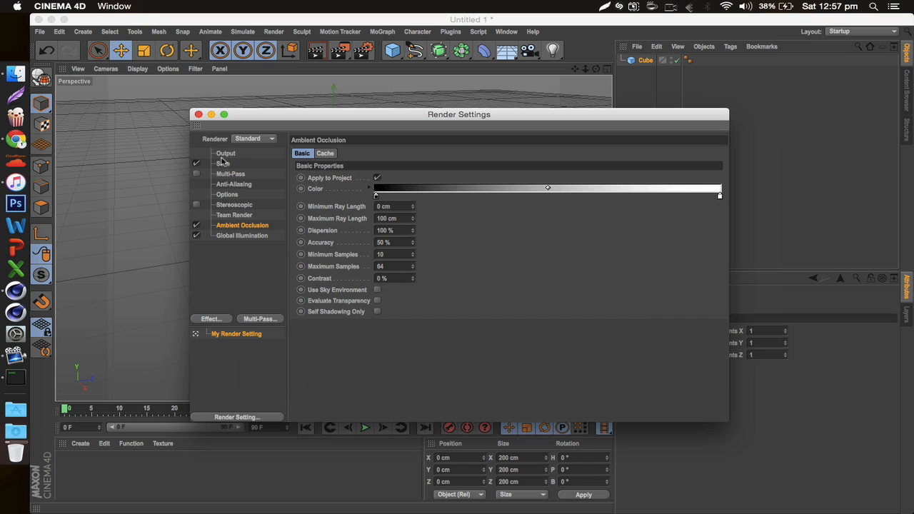
pyautogui.click(198, 114)
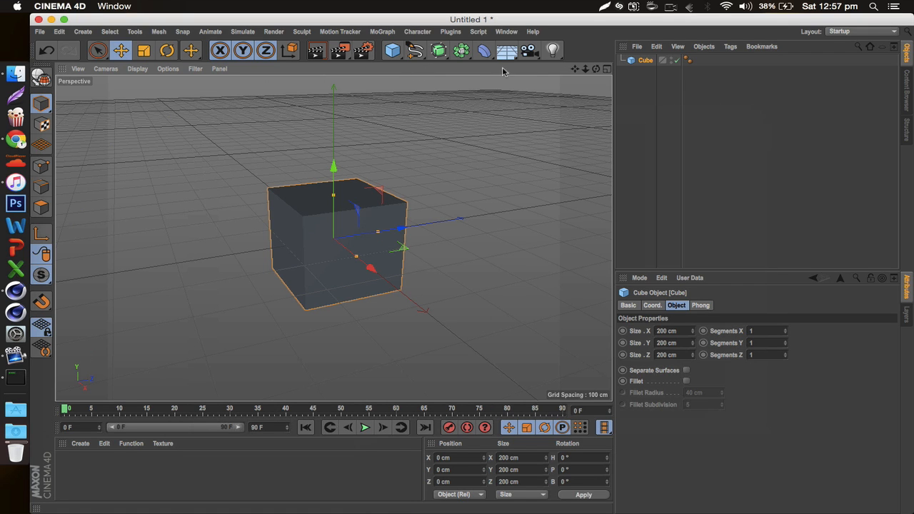
pyautogui.moveTo(553, 50)
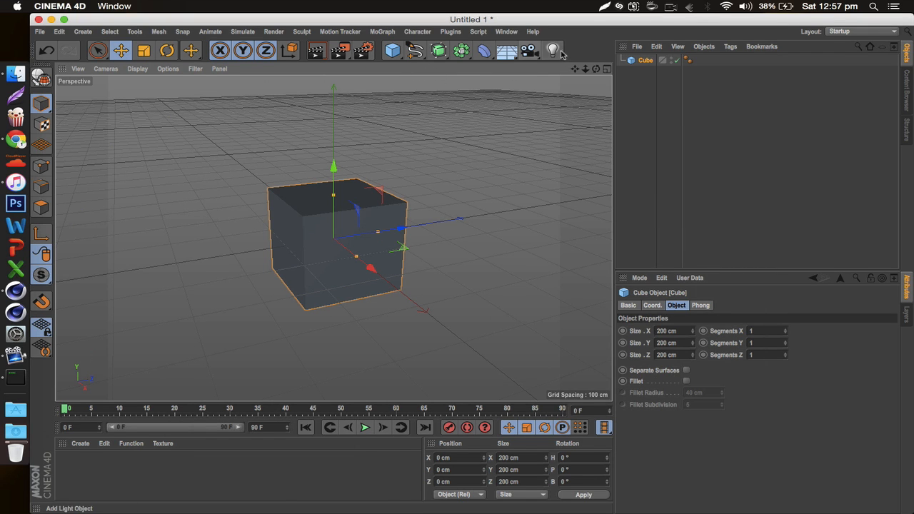
# Step: Add a default omni Light from the Light toolbar flyout
pyautogui.click(552, 50)
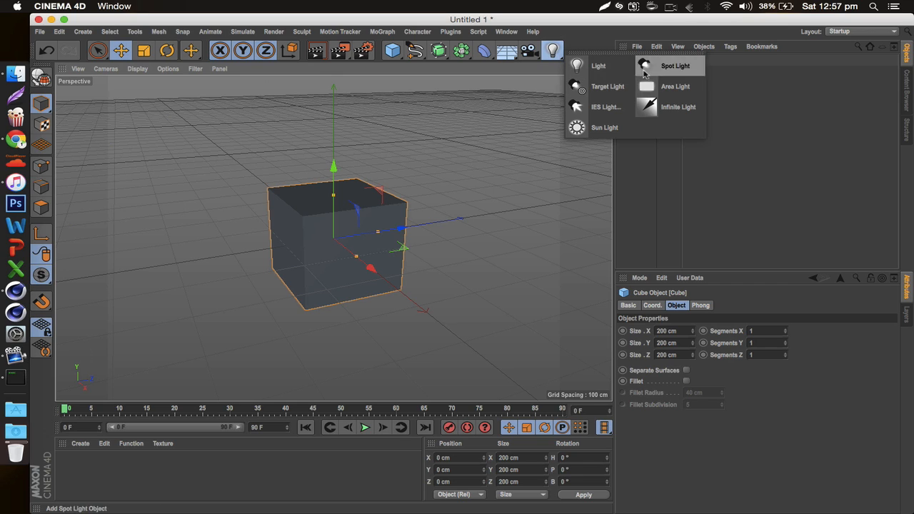
pyautogui.moveTo(647, 75)
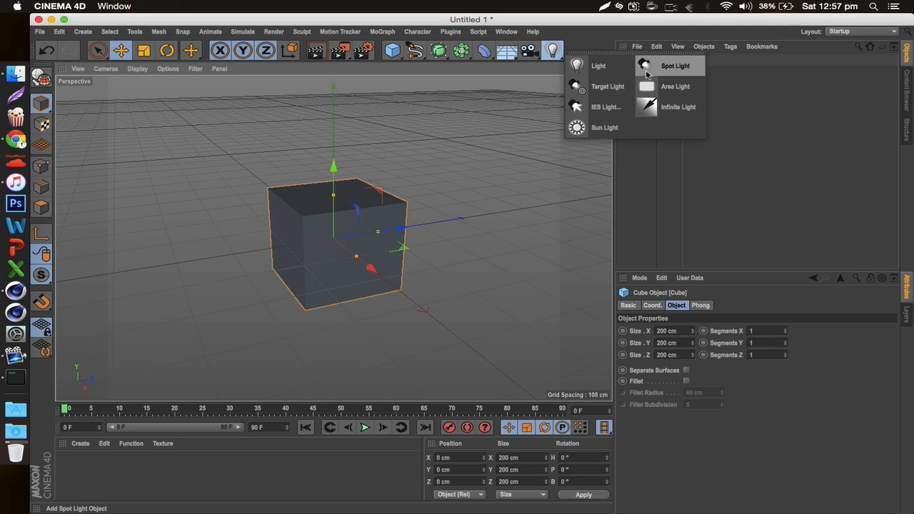
pyautogui.moveTo(611, 107)
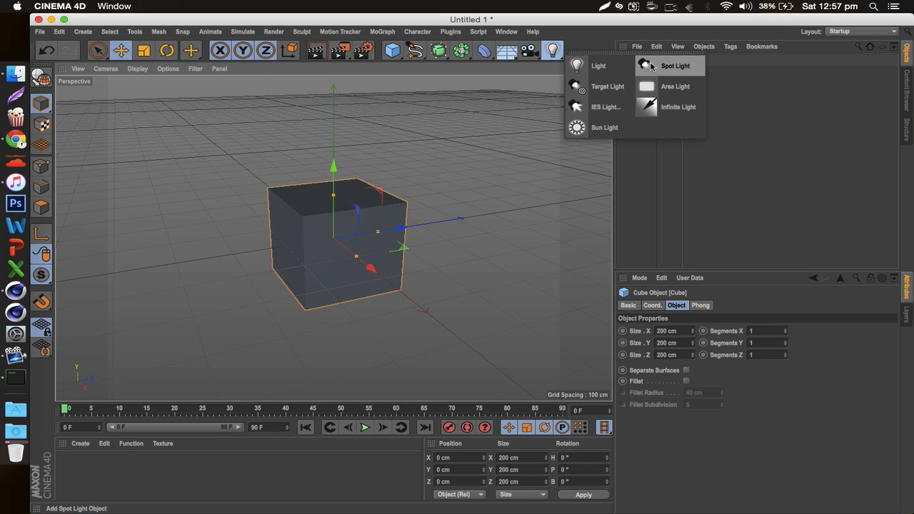
pyautogui.moveTo(647, 67)
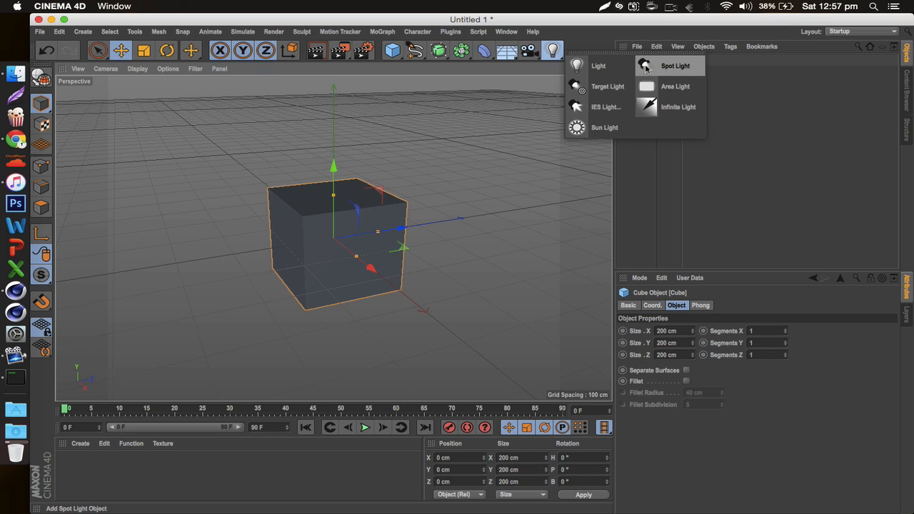
pyautogui.moveTo(599, 66)
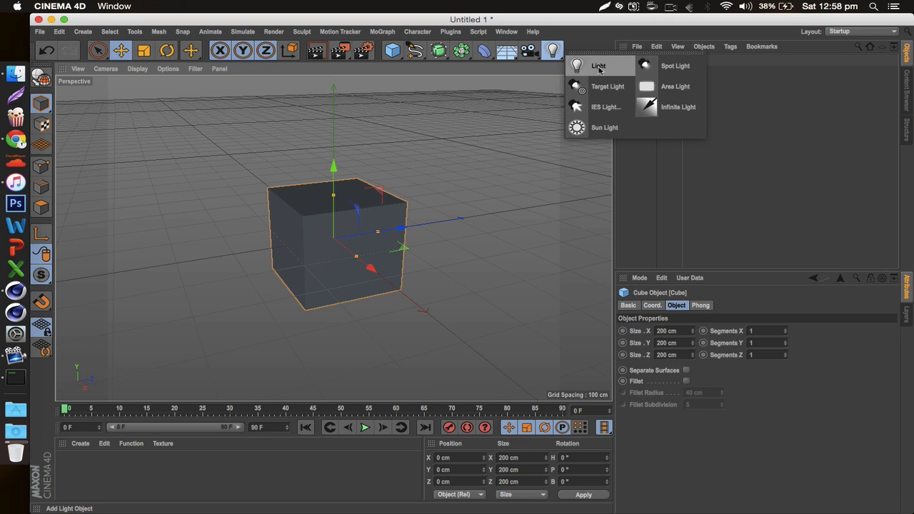
pyautogui.click(598, 66)
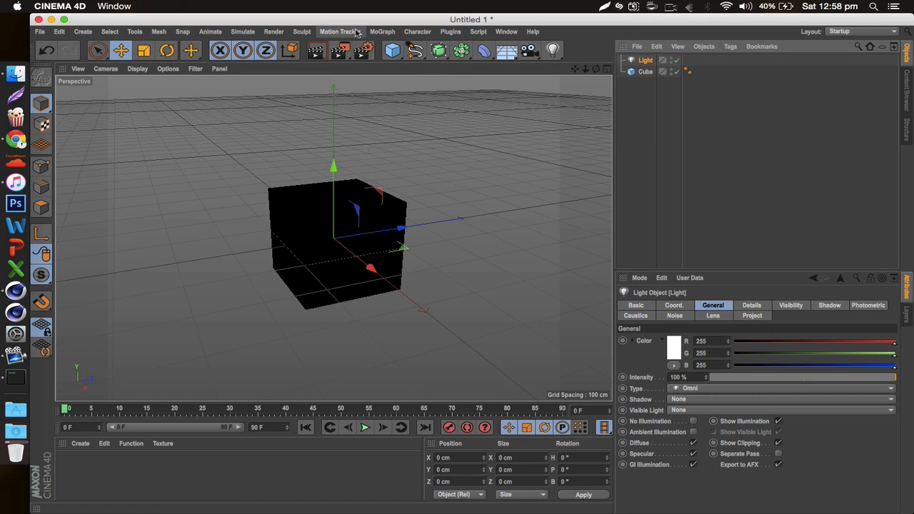
# Step: Nest the light under a Radial-mode Cloner for five copies, then tilt the ring
pyautogui.click(382, 30)
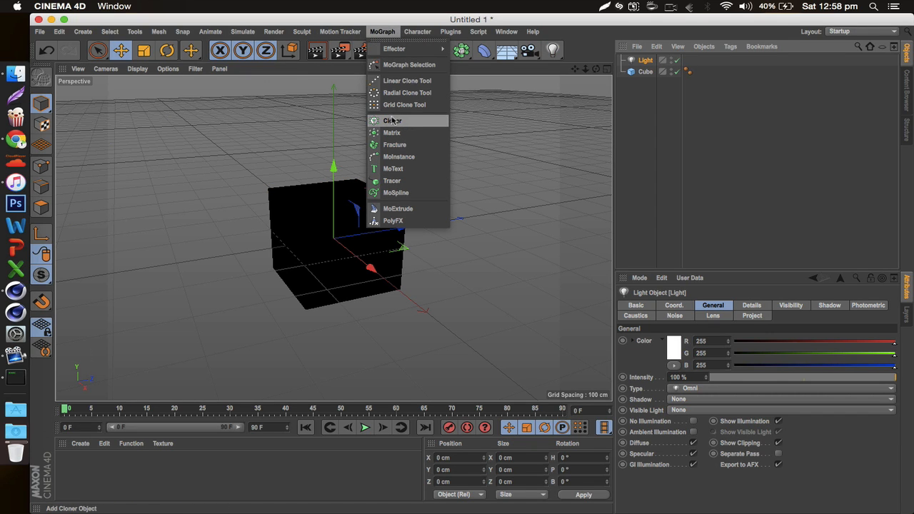
pyautogui.click(392, 120)
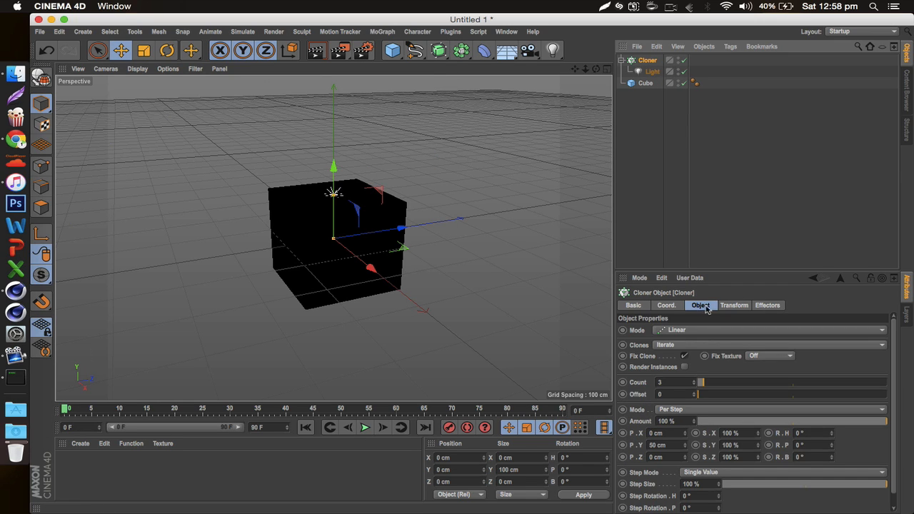
pyautogui.click(768, 330)
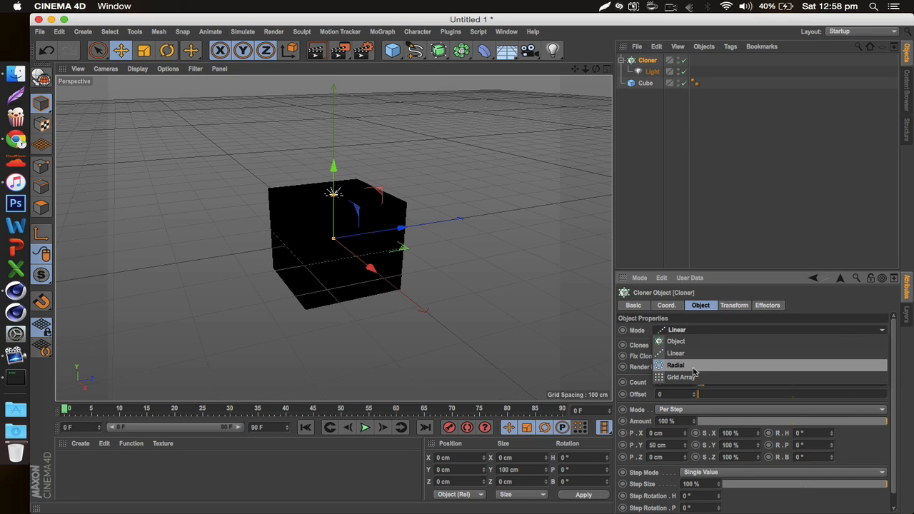
pyautogui.click(676, 365)
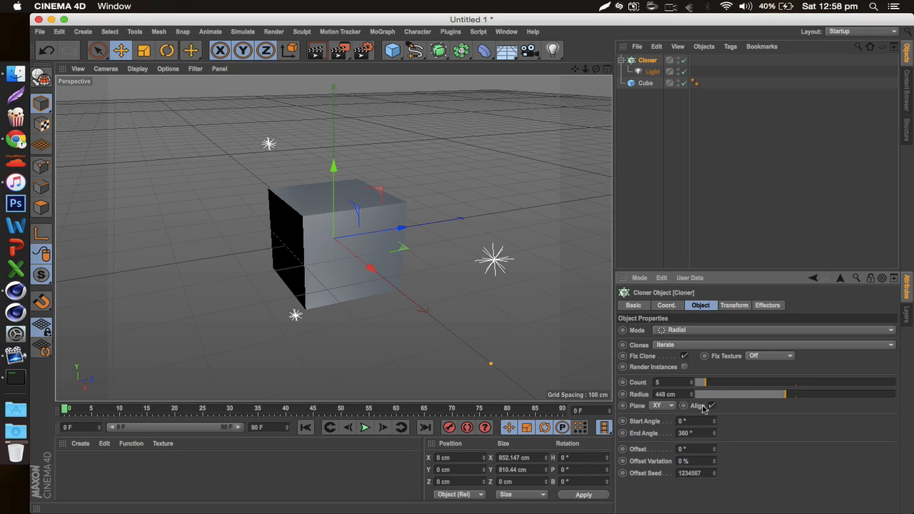
pyautogui.moveTo(154, 44)
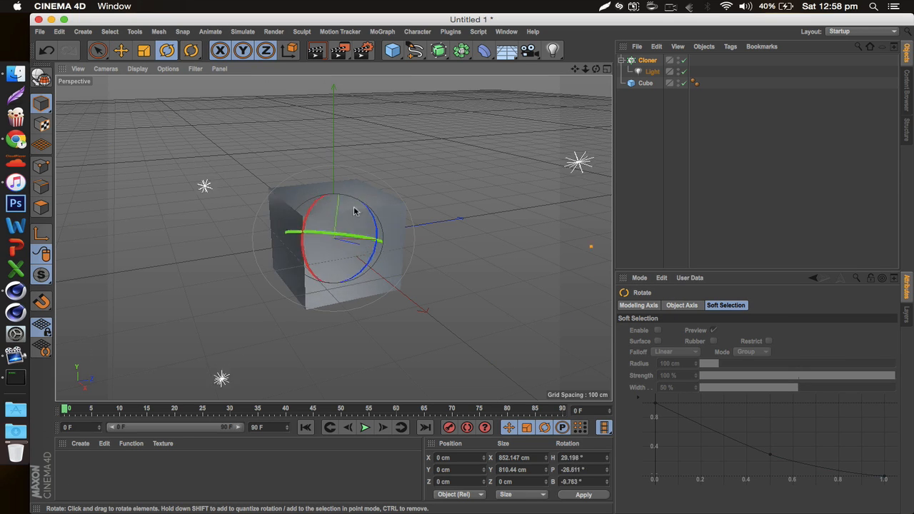
pyautogui.moveTo(350, 211); pyautogui.dragTo(350, 221)
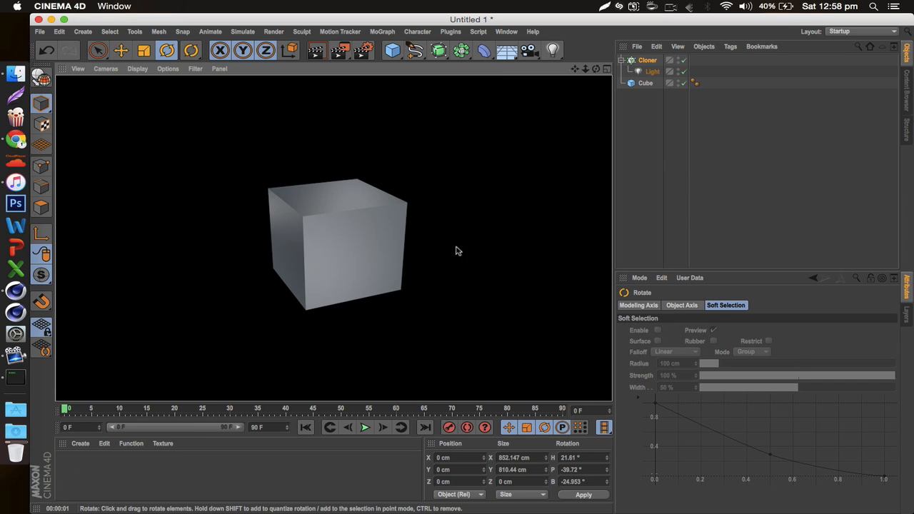
pyautogui.moveTo(659, 141)
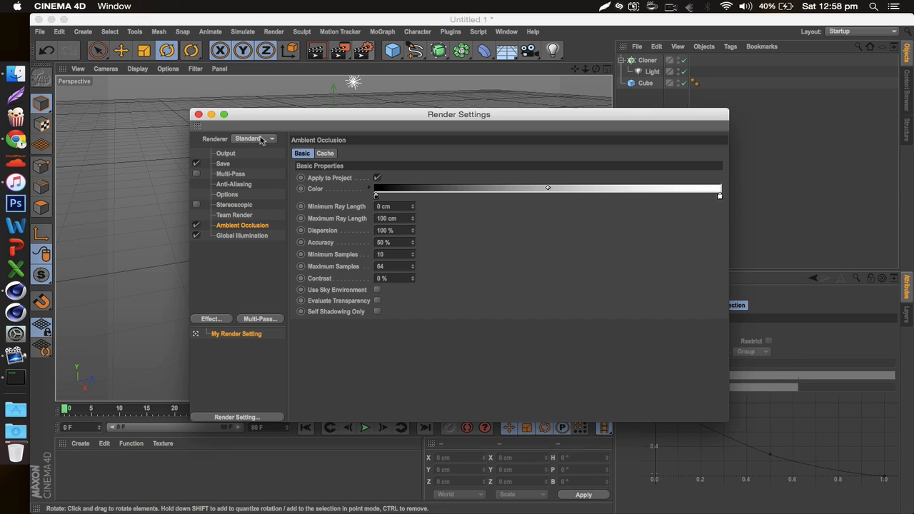
# Step: On the Anti-Aliasing page, choose Best, Min Level 1x1, Max Level 4x4, Threshold 10%
pyautogui.click(222, 163)
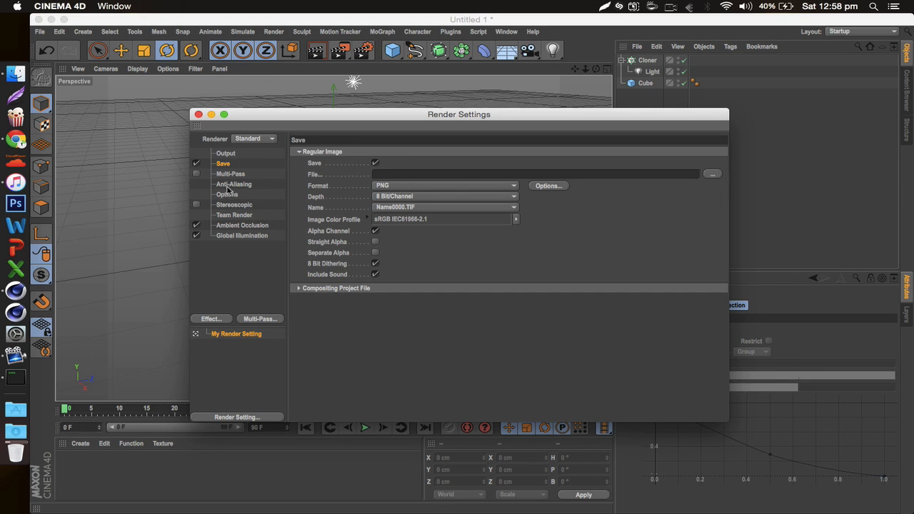
pyautogui.moveTo(228, 189)
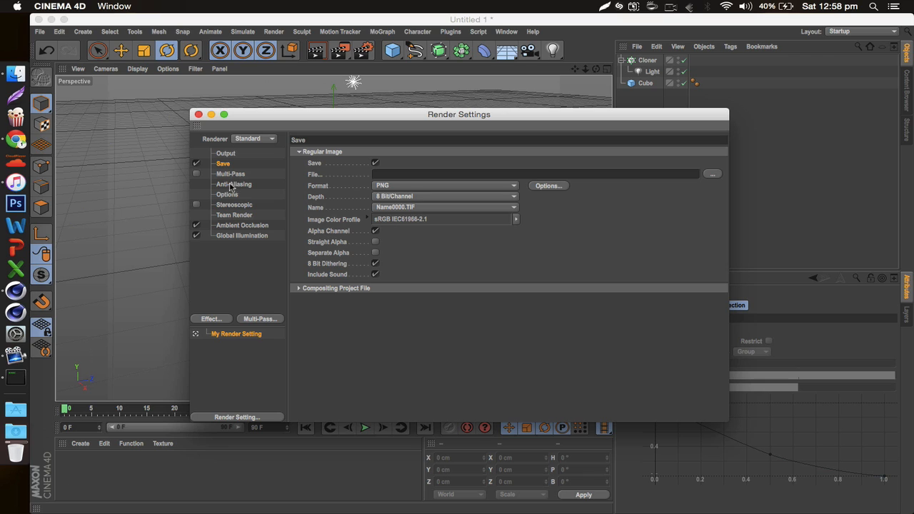
pyautogui.click(233, 185)
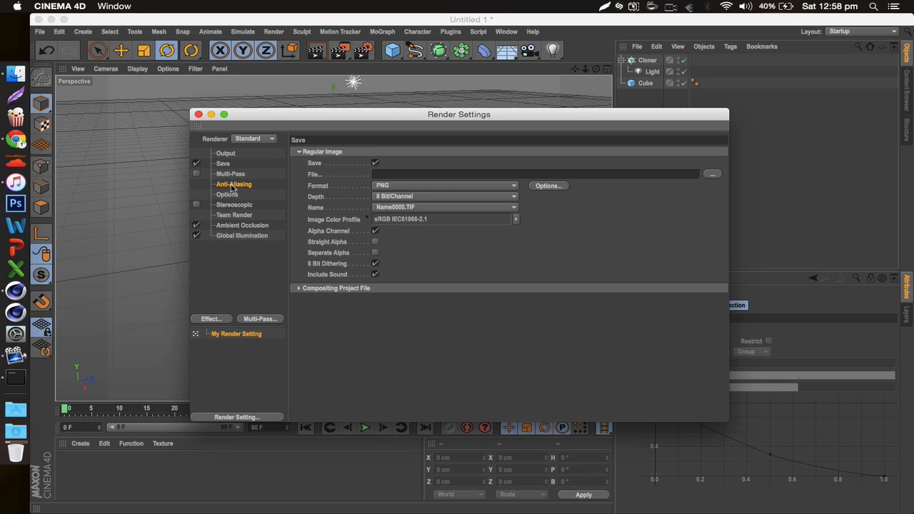
pyautogui.click(234, 184)
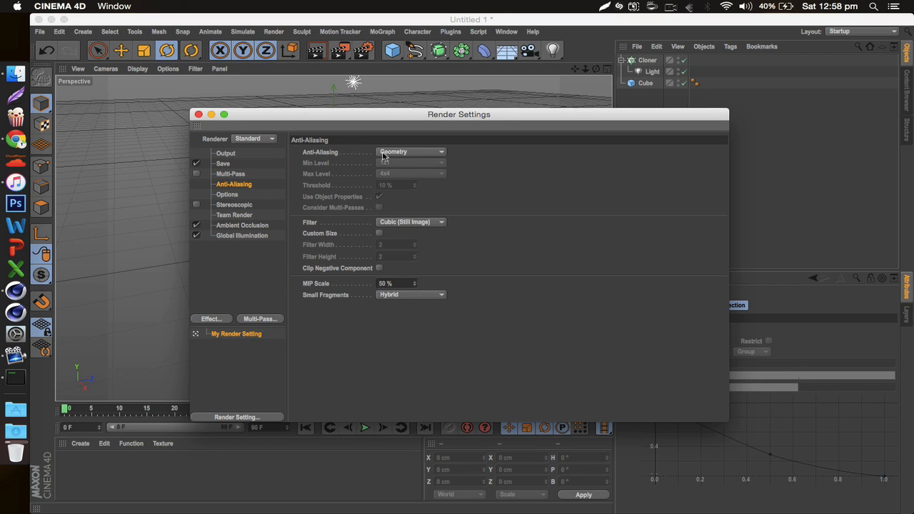
pyautogui.click(411, 152)
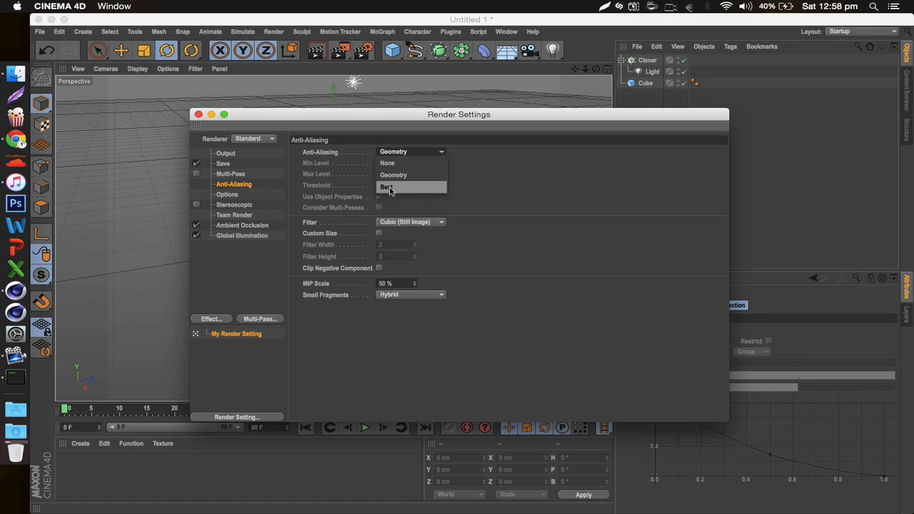
pyautogui.click(387, 187)
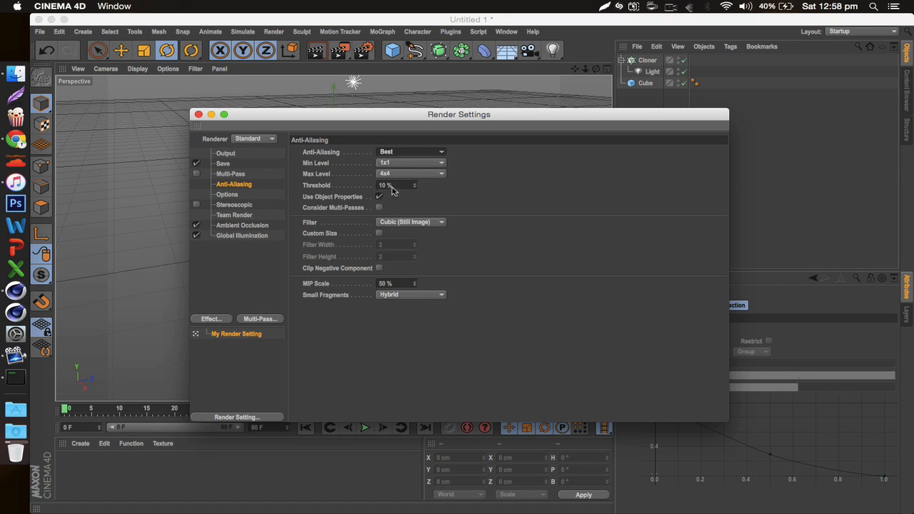
pyautogui.click(411, 173)
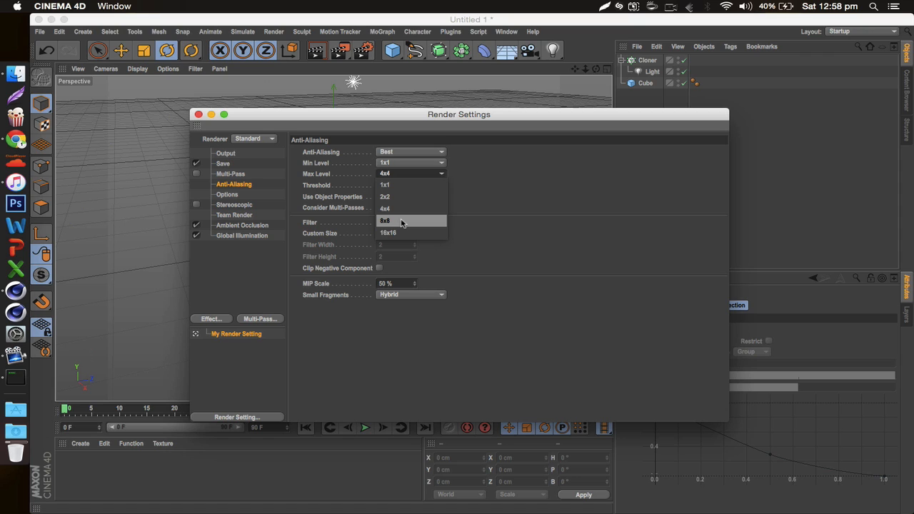
pyautogui.click(405, 221)
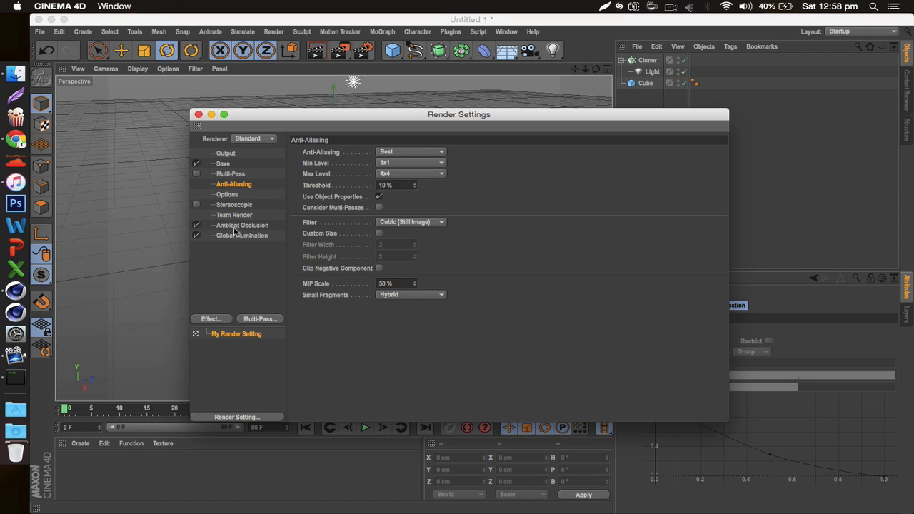
# Step: Check the Global Illumination Irradiance Cache and Output pages, then close Render Settings
pyautogui.click(241, 235)
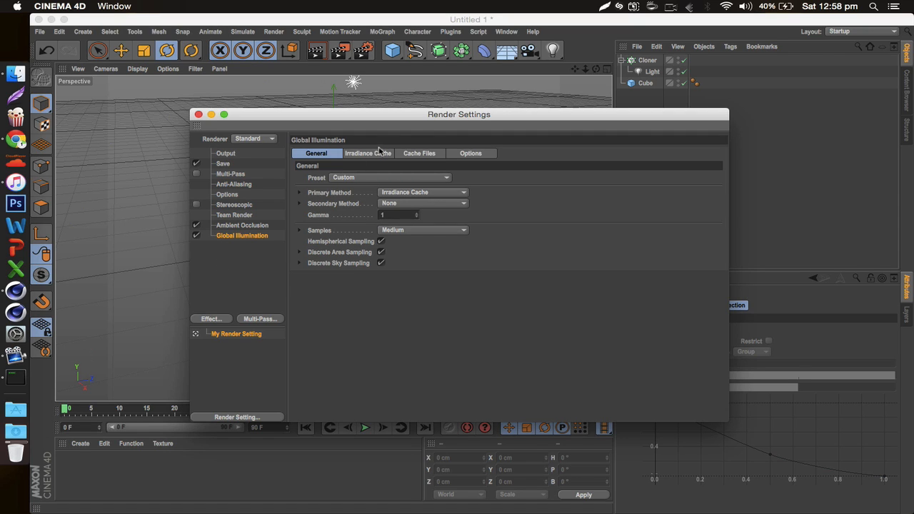
pyautogui.click(368, 153)
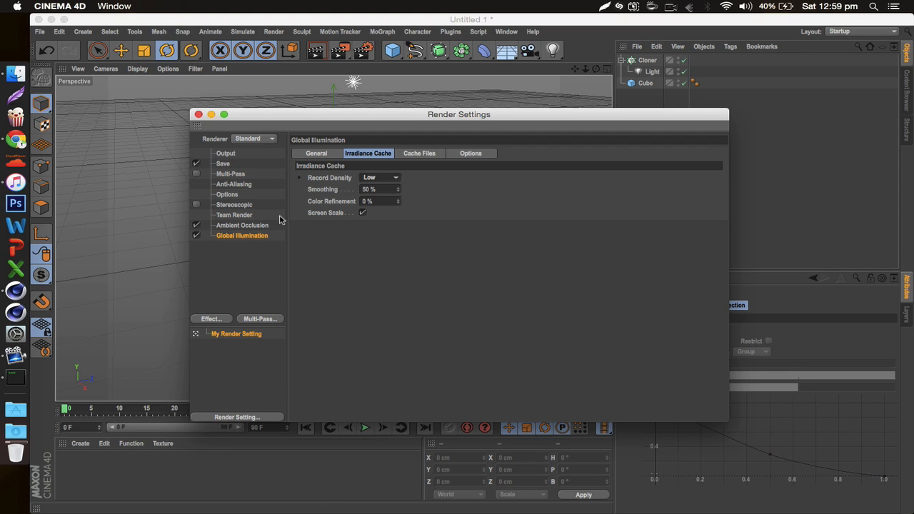
pyautogui.click(226, 152)
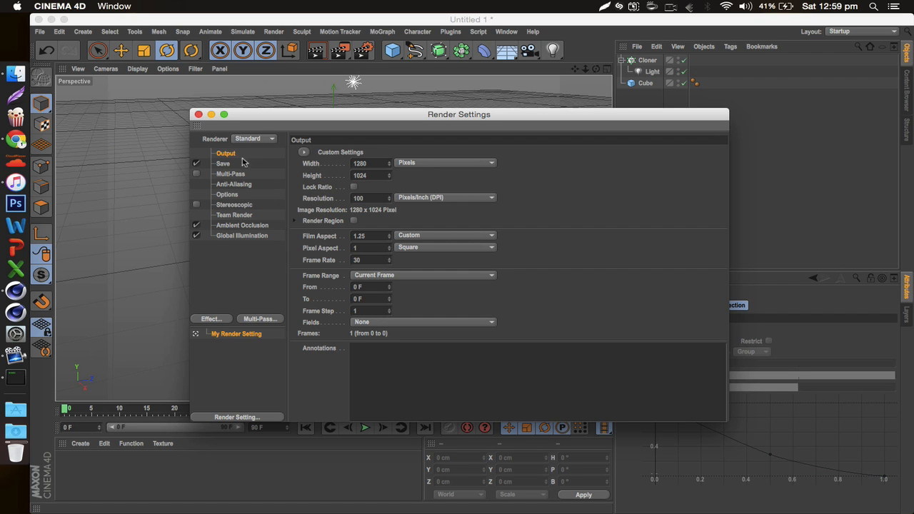
pyautogui.click(199, 114)
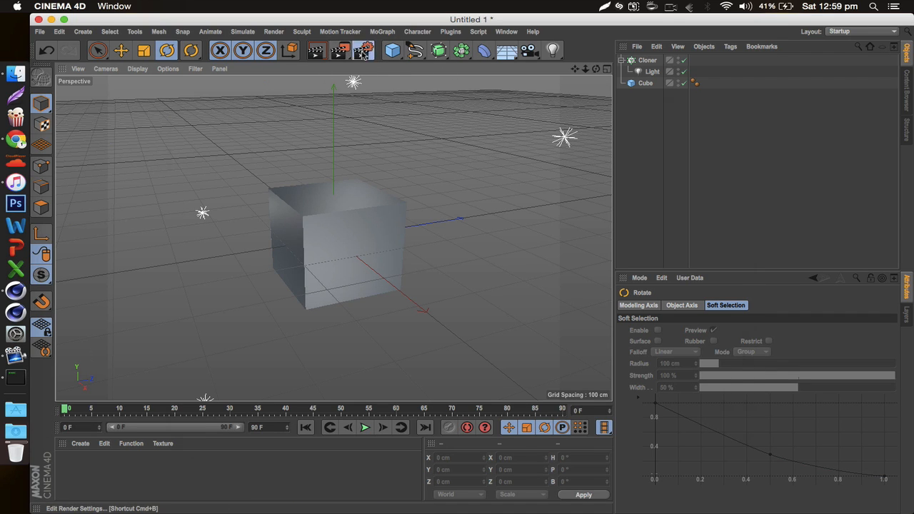
# Step: Change the renderer from Standard to Physical in Render Settings and close the window
pyautogui.click(363, 50)
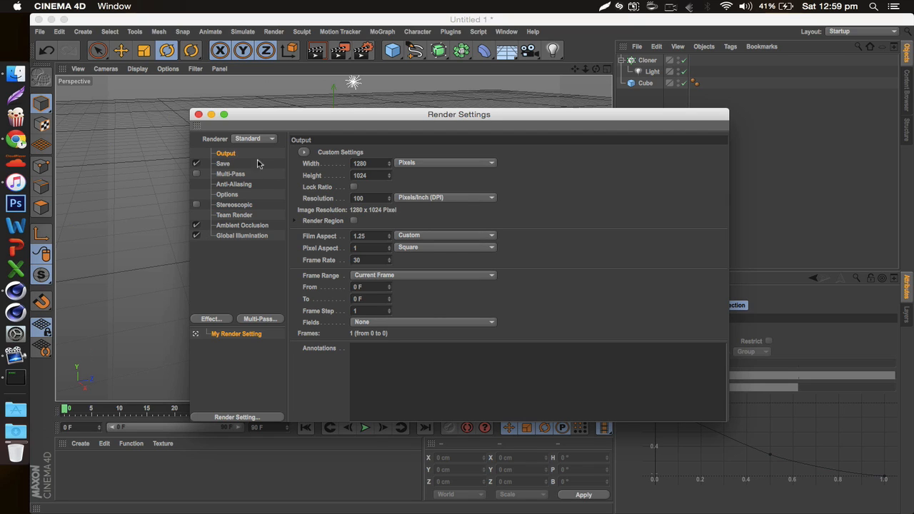
pyautogui.moveTo(246, 209)
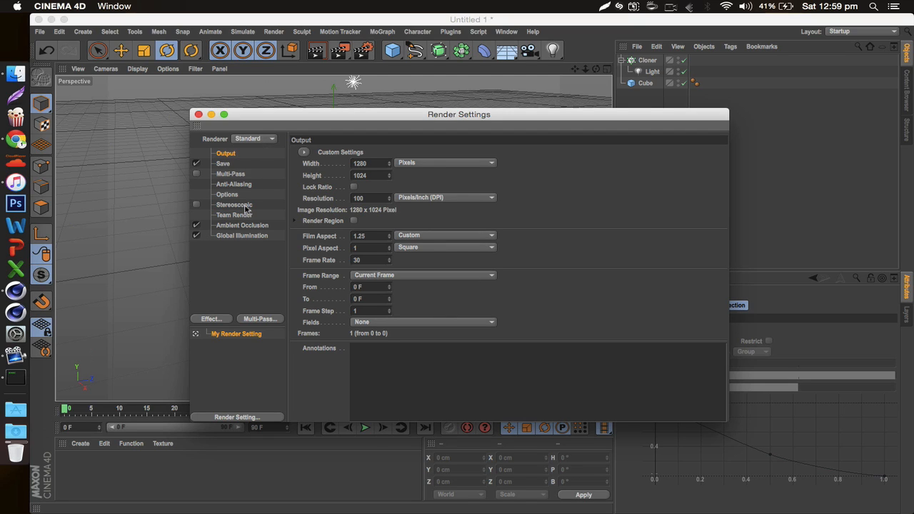
pyautogui.moveTo(253, 145)
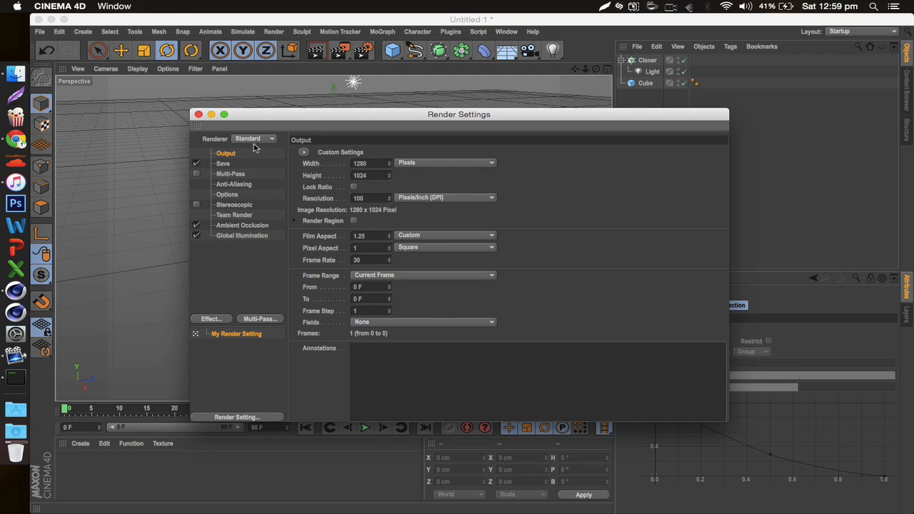
pyautogui.moveTo(265, 184)
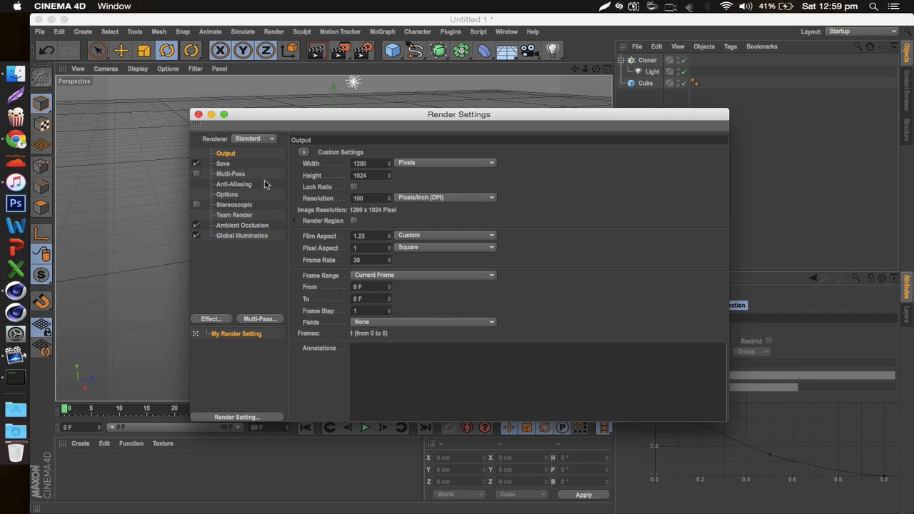
pyautogui.click(254, 139)
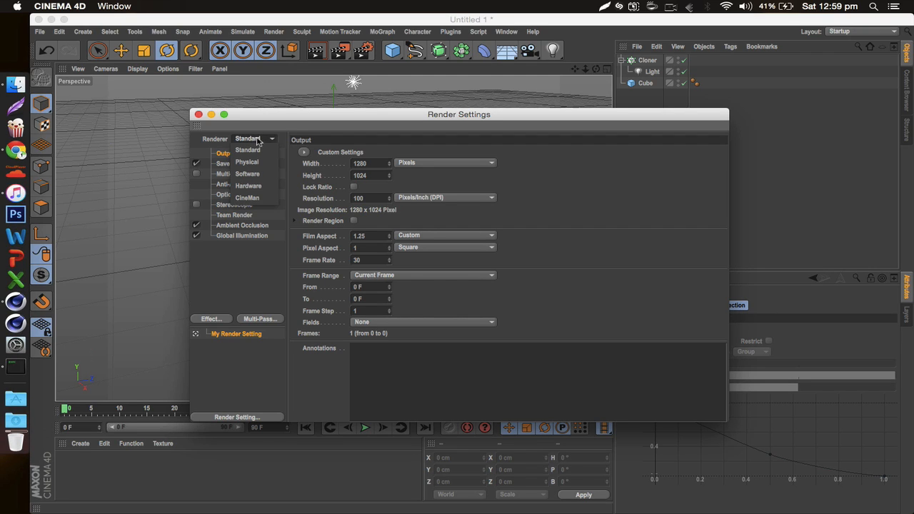
pyautogui.moveTo(257, 139)
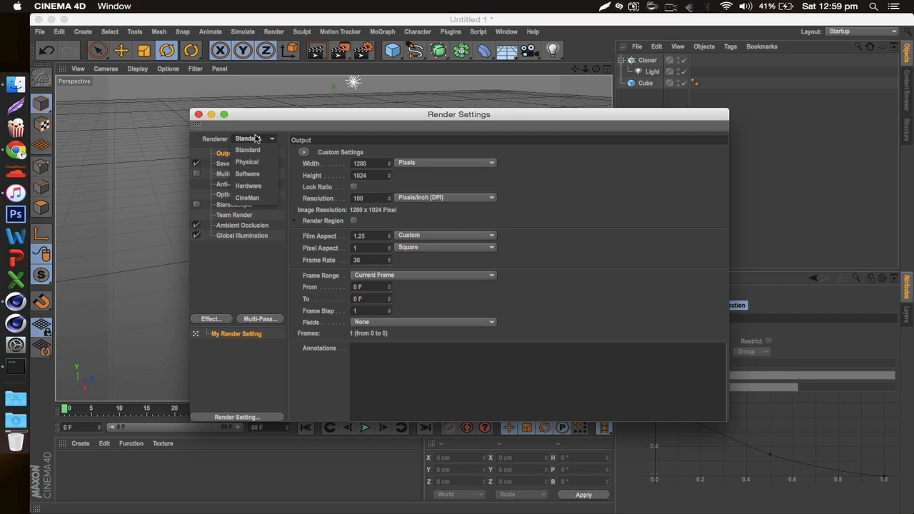
pyautogui.moveTo(253, 140)
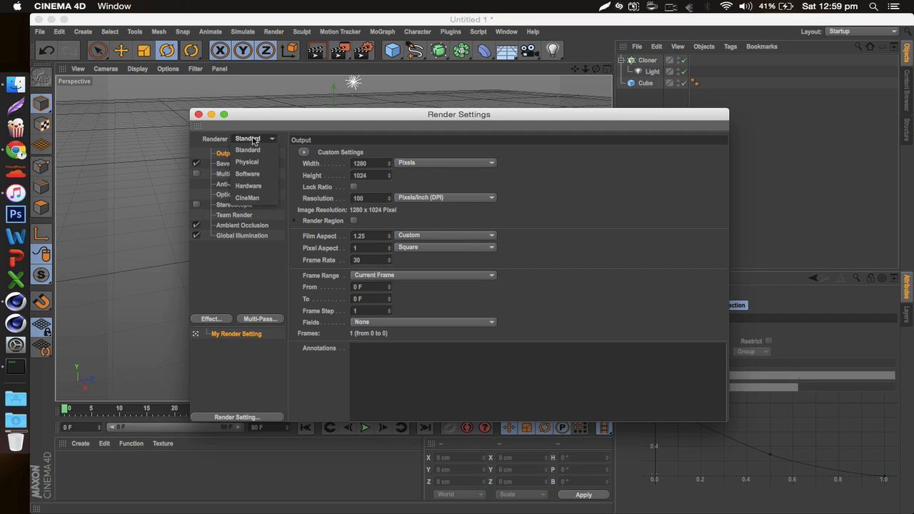
pyautogui.moveTo(210, 144)
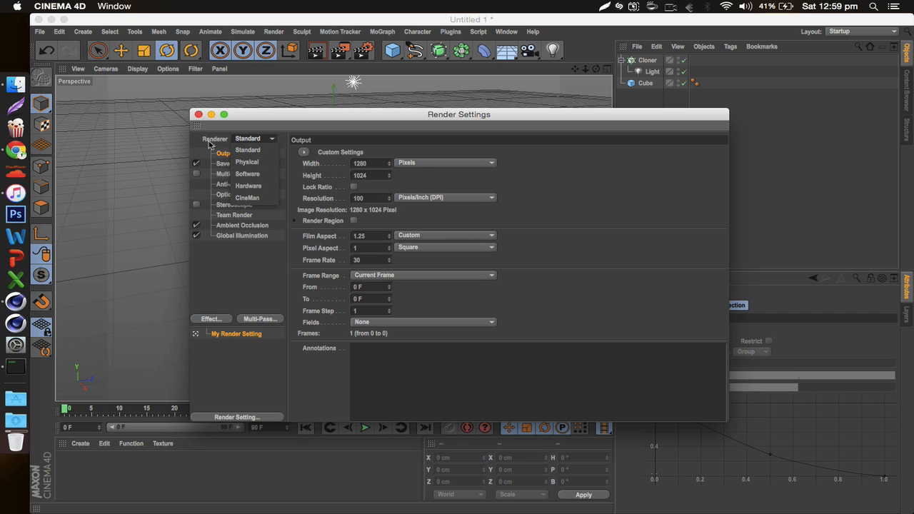
pyautogui.click(247, 161)
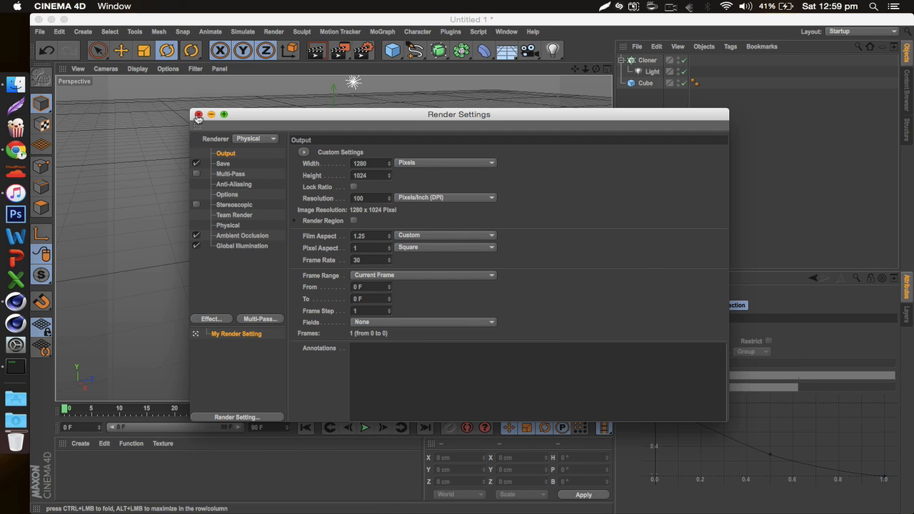
pyautogui.click(199, 114)
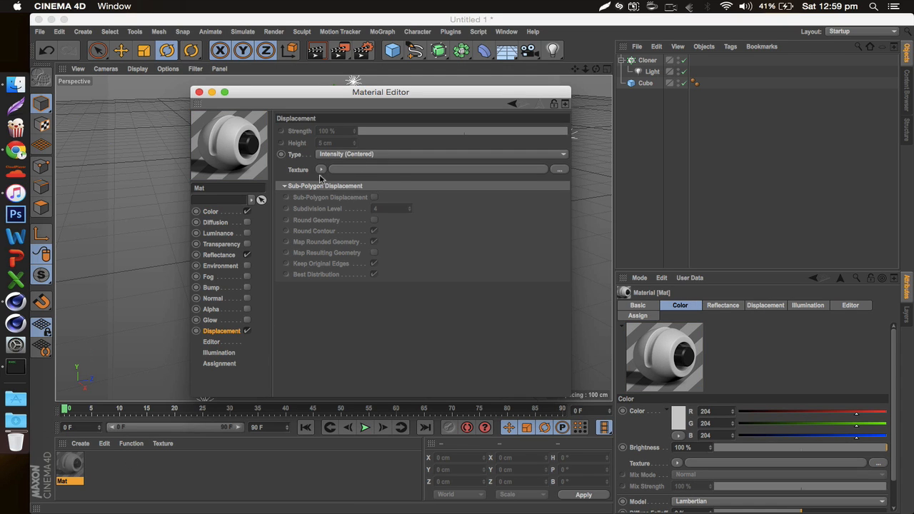
# Step: Load a Noise texture into the Mat material's Displacement channel
pyautogui.click(320, 169)
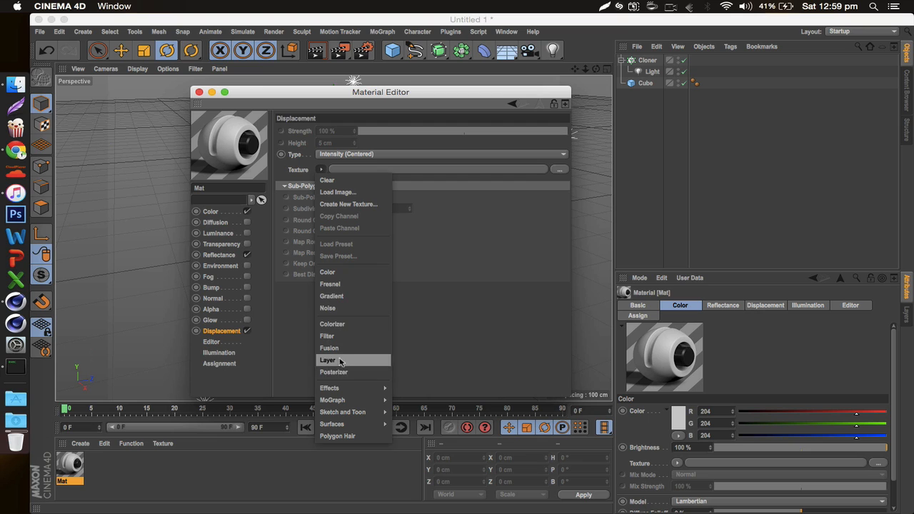
pyautogui.moveTo(342, 323)
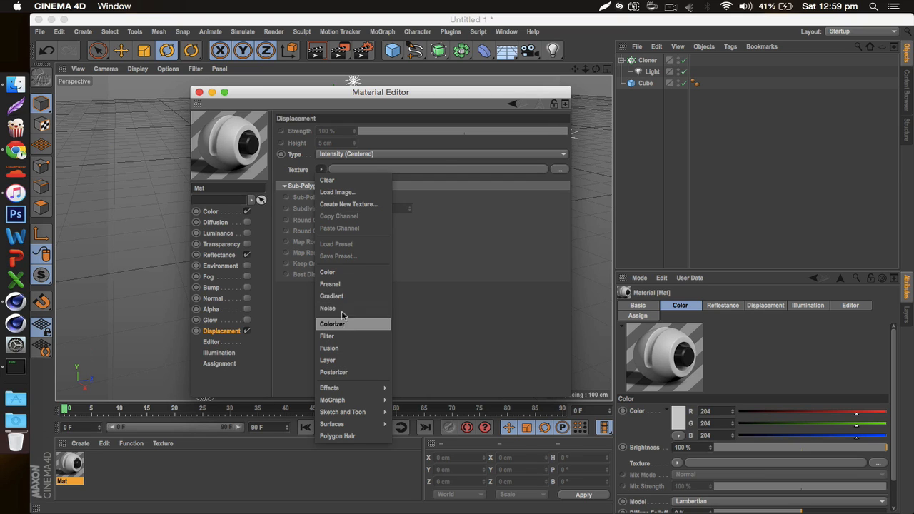
pyautogui.click(327, 307)
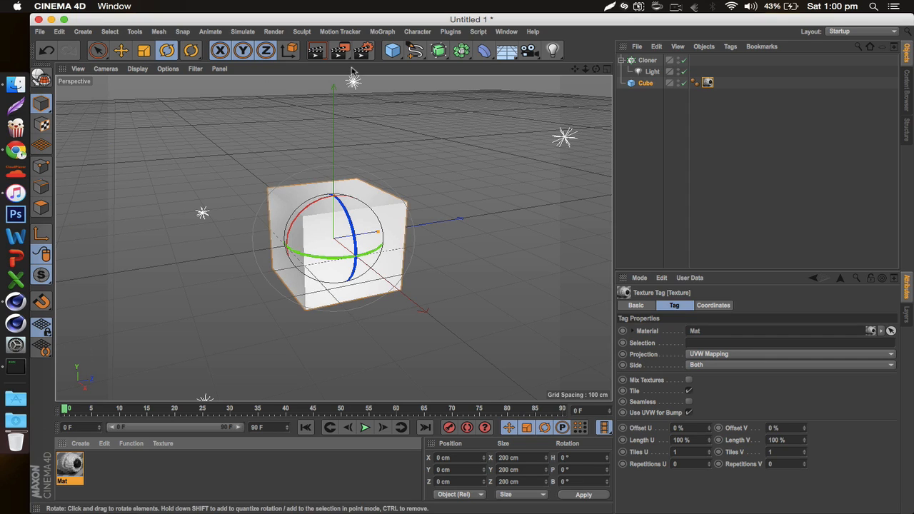
# Step: Set the cube's texture tag to Cubic projection with Seamless tiling
pyautogui.click(789, 354)
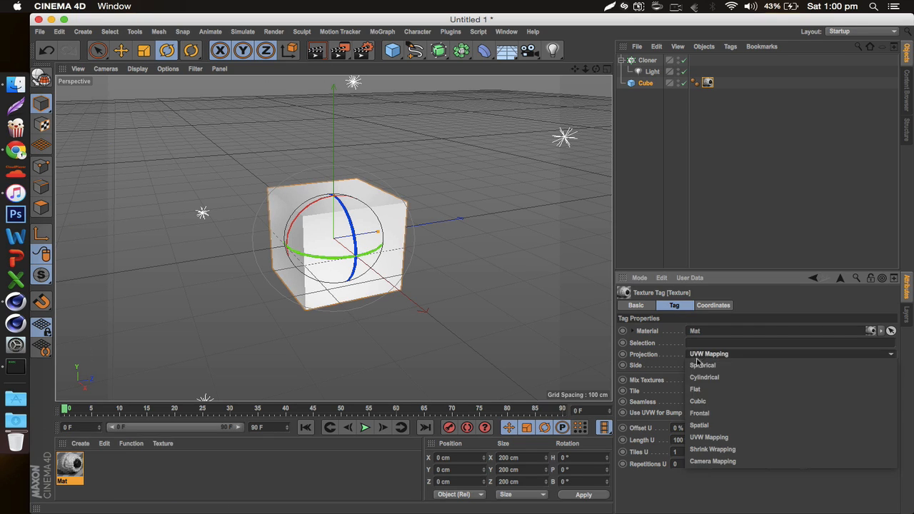
pyautogui.click(697, 389)
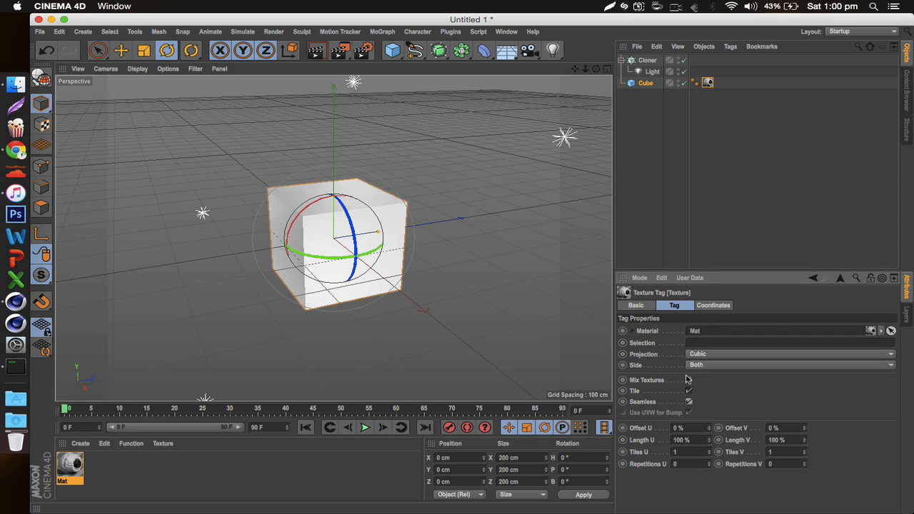
pyautogui.click(317, 50)
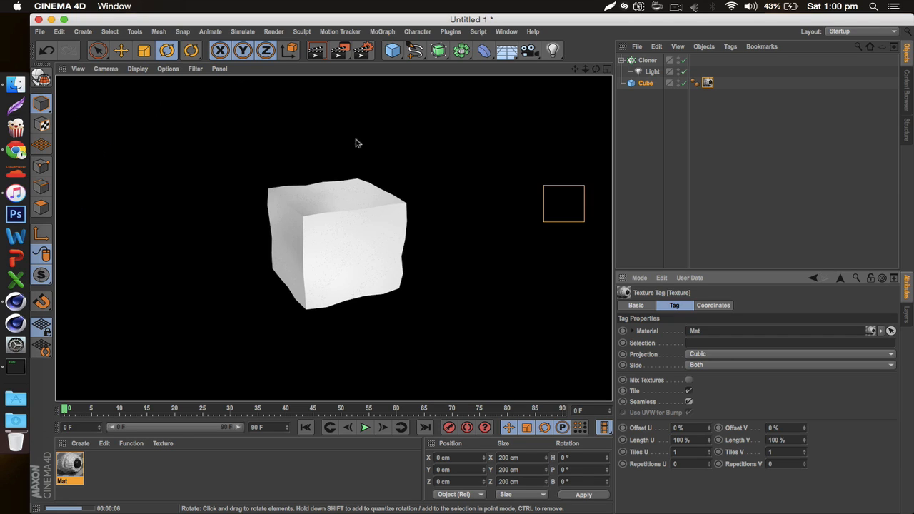
# Step: Render the viewport to preview the displaced cube, then reopen Render Settings
pyautogui.click(644, 72)
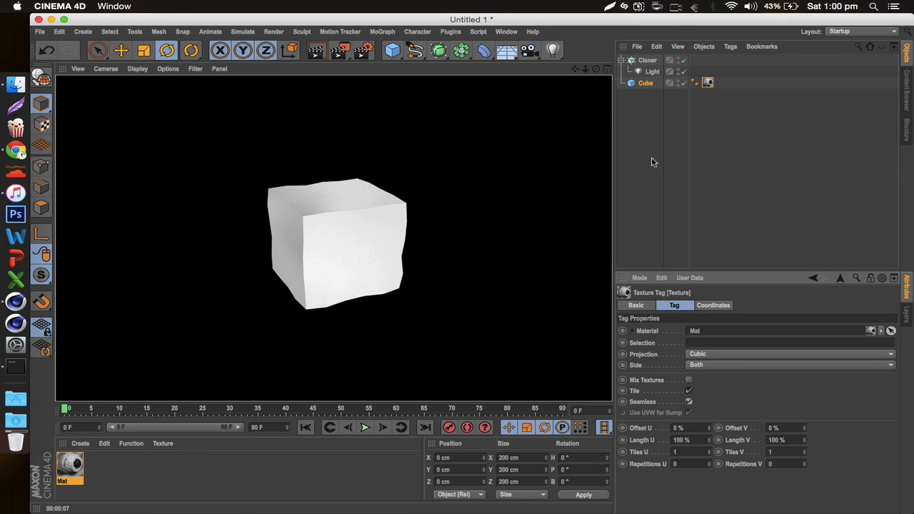
pyautogui.moveTo(710, 112)
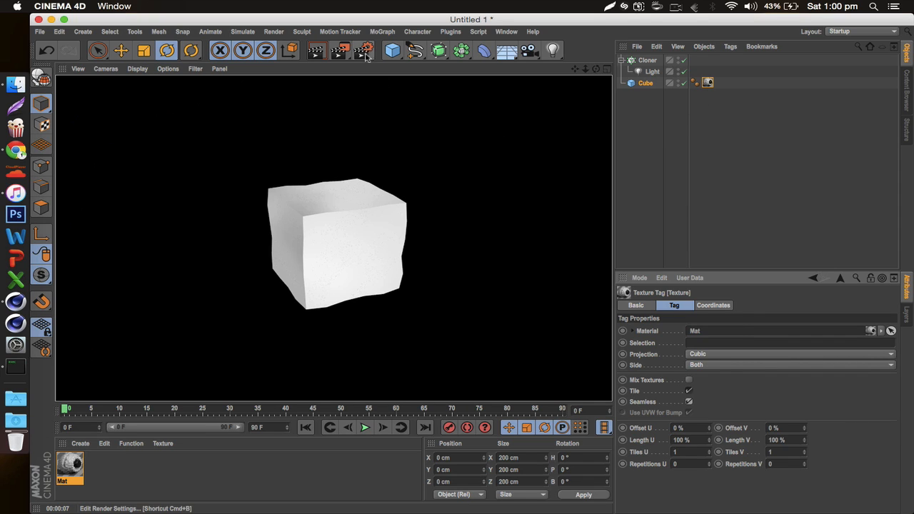
pyautogui.click(363, 50)
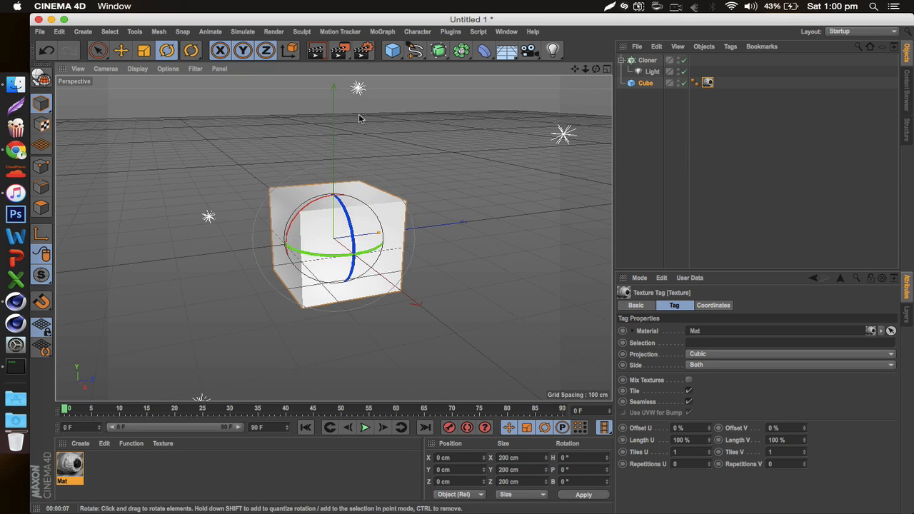
pyautogui.moveTo(316, 247)
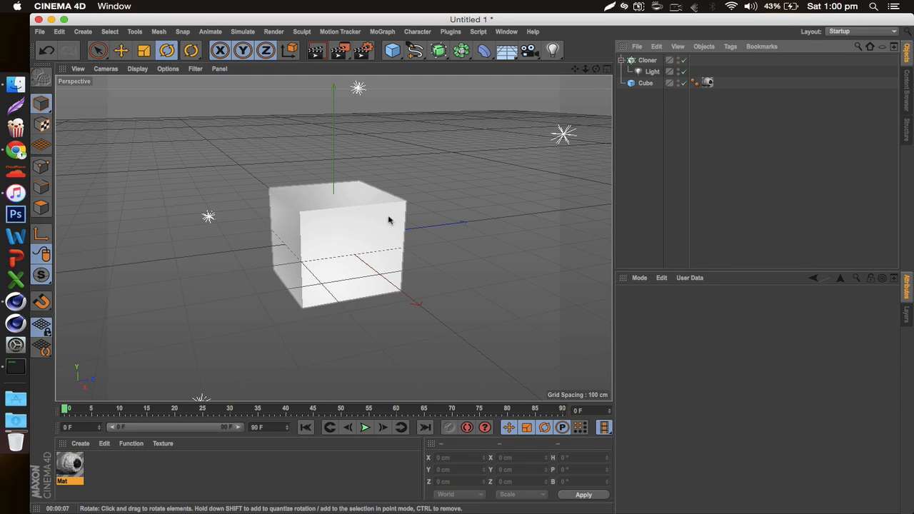
pyautogui.moveTo(344, 233)
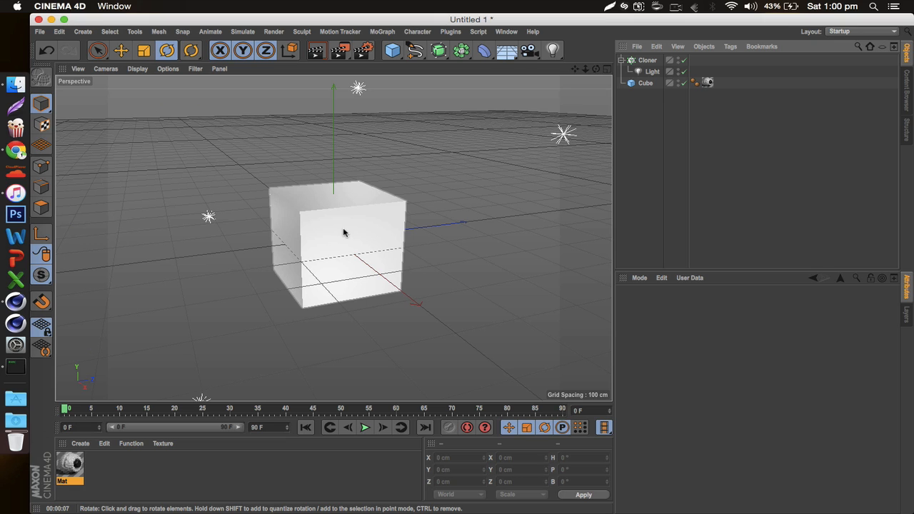
pyautogui.moveTo(377, 199)
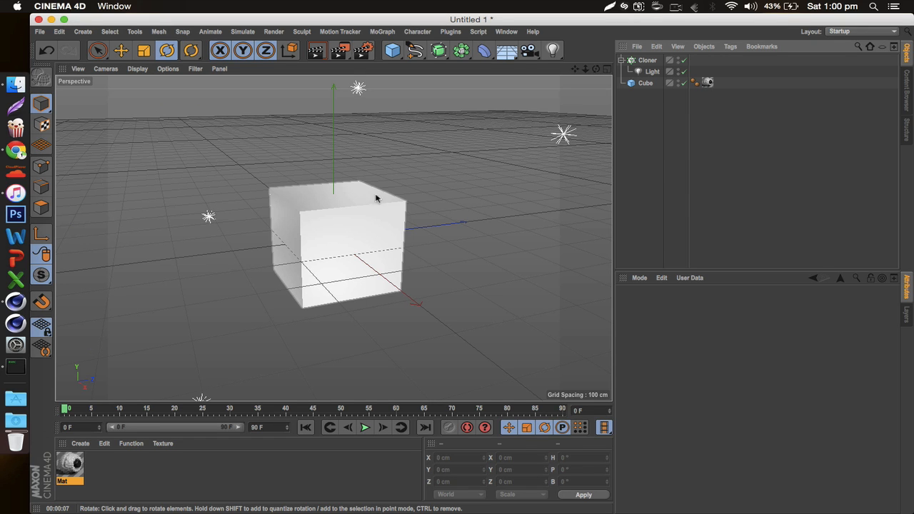